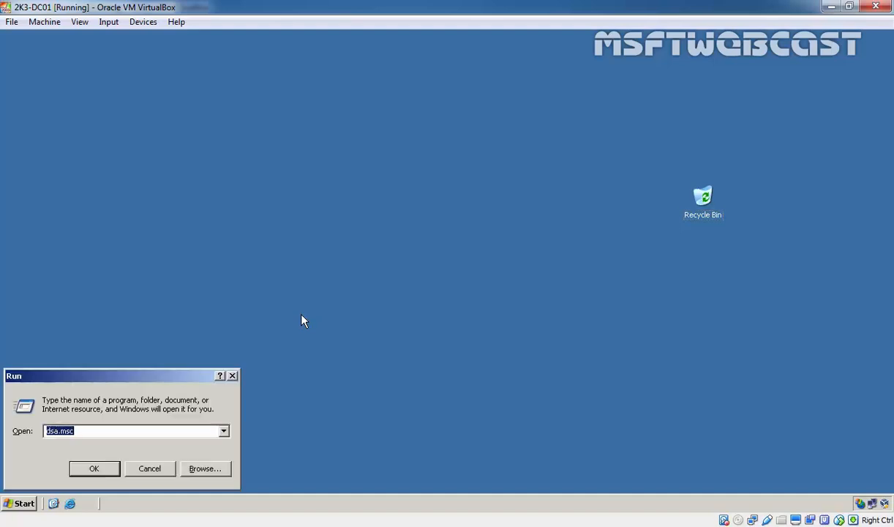
mouse_move(190, 251)
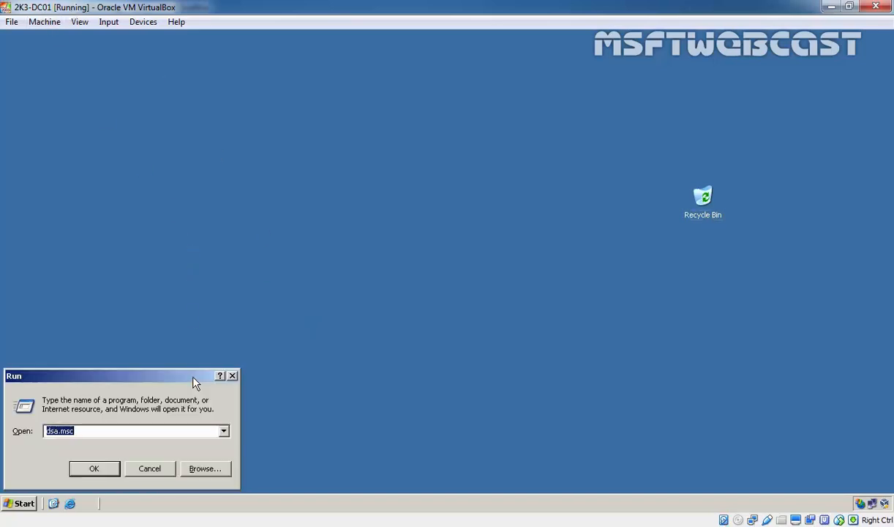
- Launch dsa.msc and check mylab.local properties show Windows Server 2003 domain and forest functional levels
type("dsa")
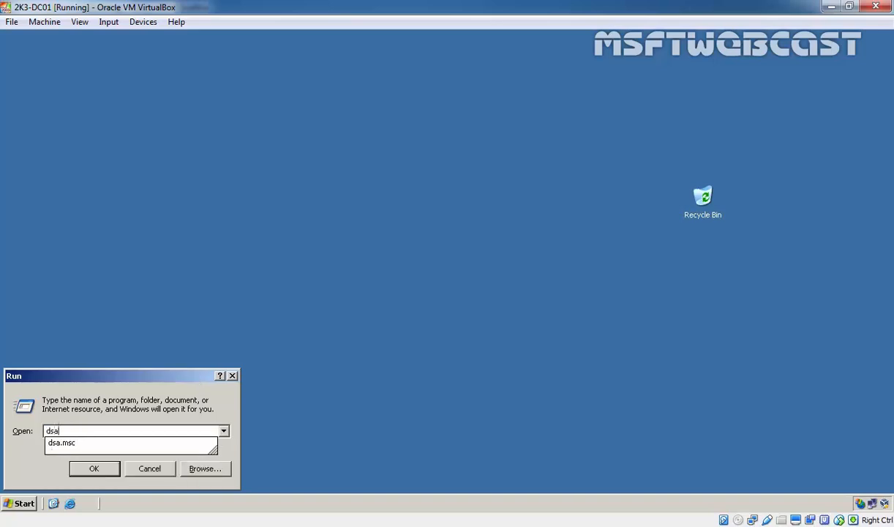
left_click(93, 468)
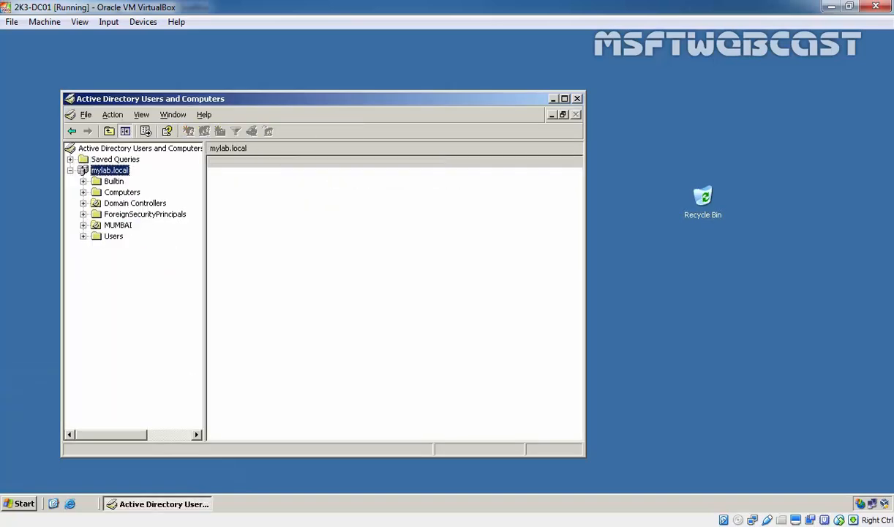
right_click(108, 170)
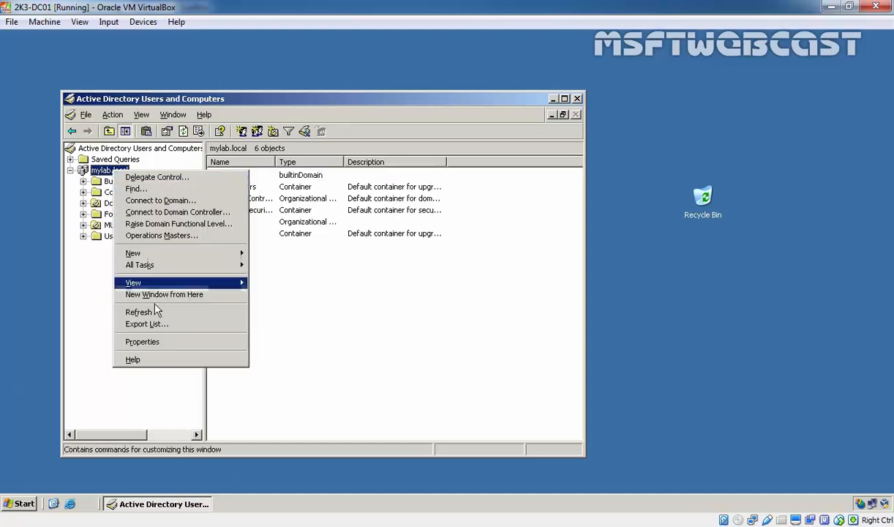
left_click(142, 343)
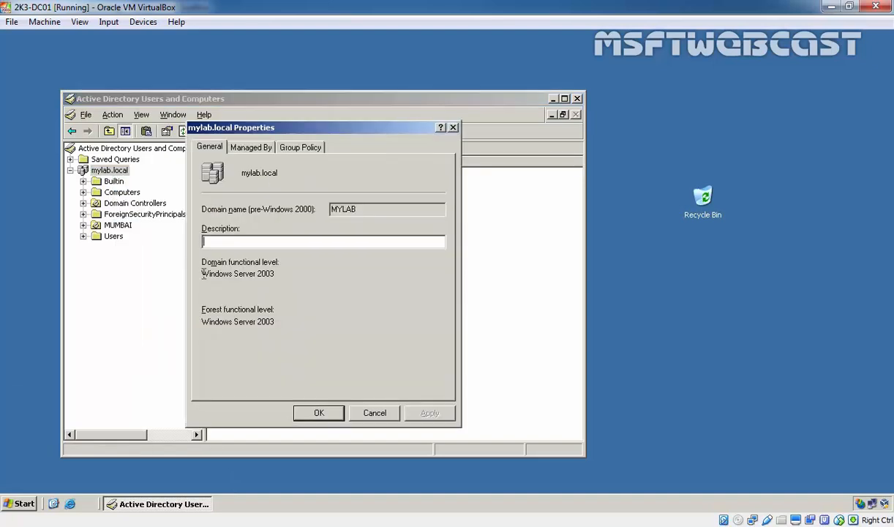
double_click(237, 273)
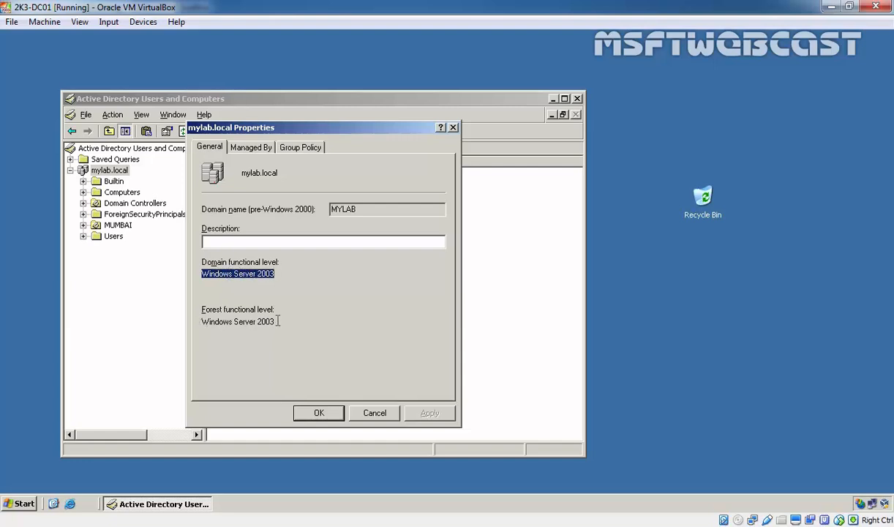
left_click(237, 322)
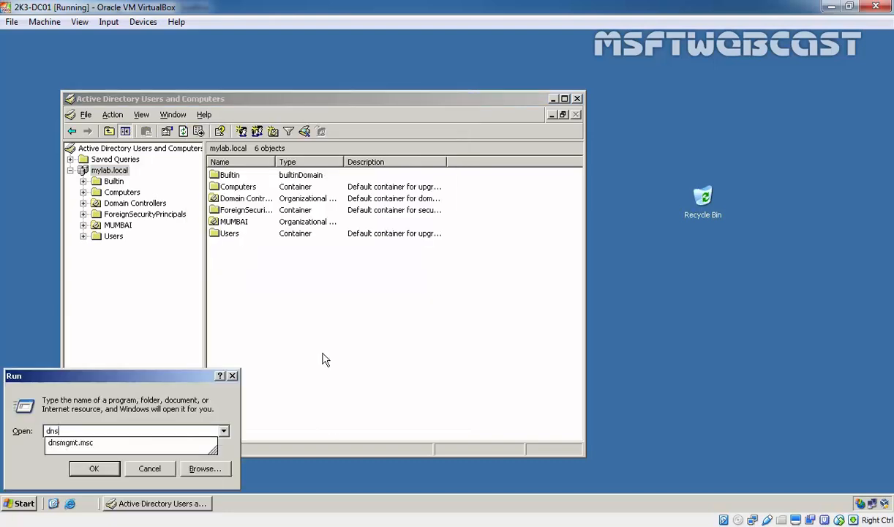
- Launch DNS Manager and select the mylab.local forward lookup zone on 2K3-DC01
left_click(93, 468)
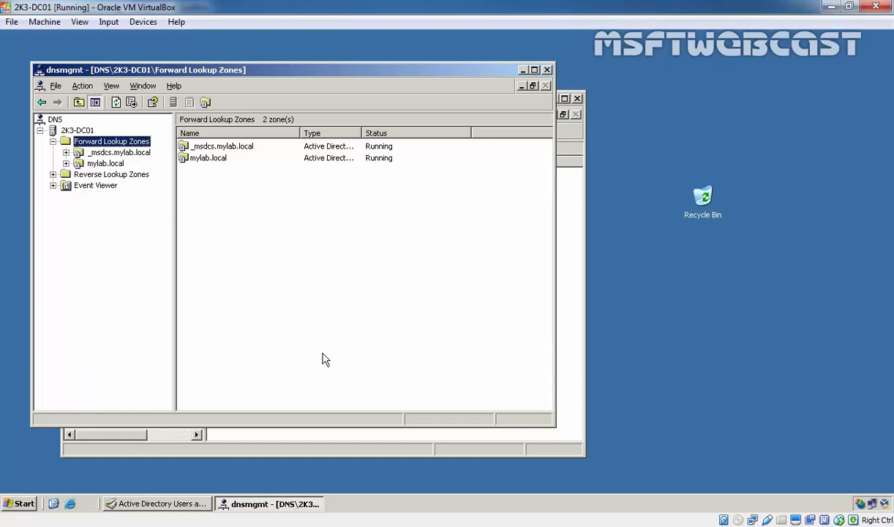
left_click(105, 164)
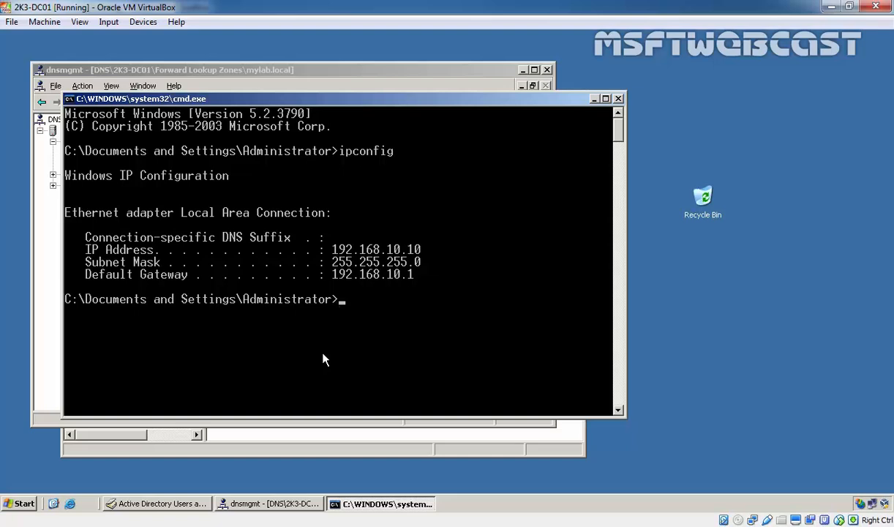
- View the Administrator account's Member Of groups: Domain Admins, Enterprise Admins, Schema Admins
left_click(19, 504)
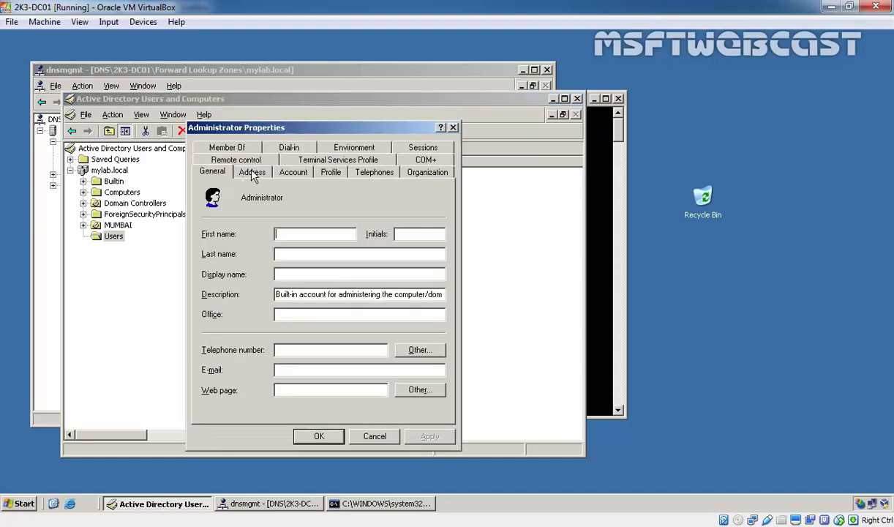
left_click(226, 171)
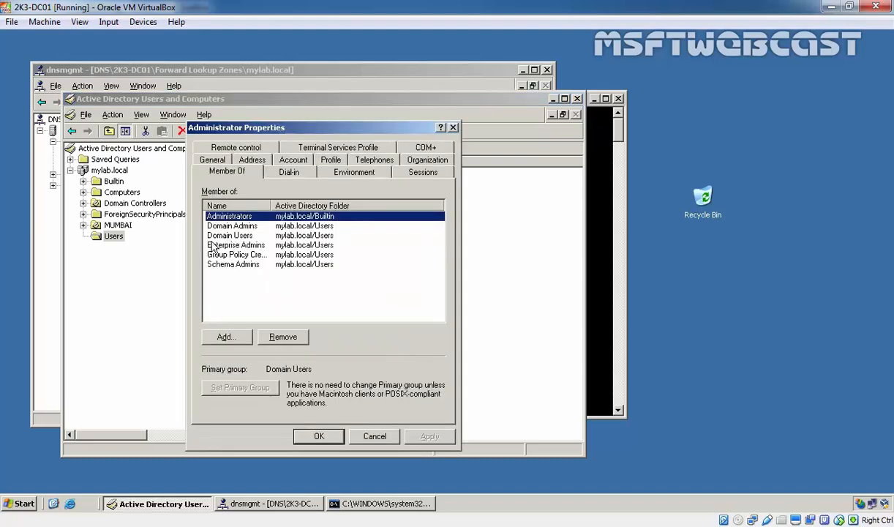
left_click(235, 244)
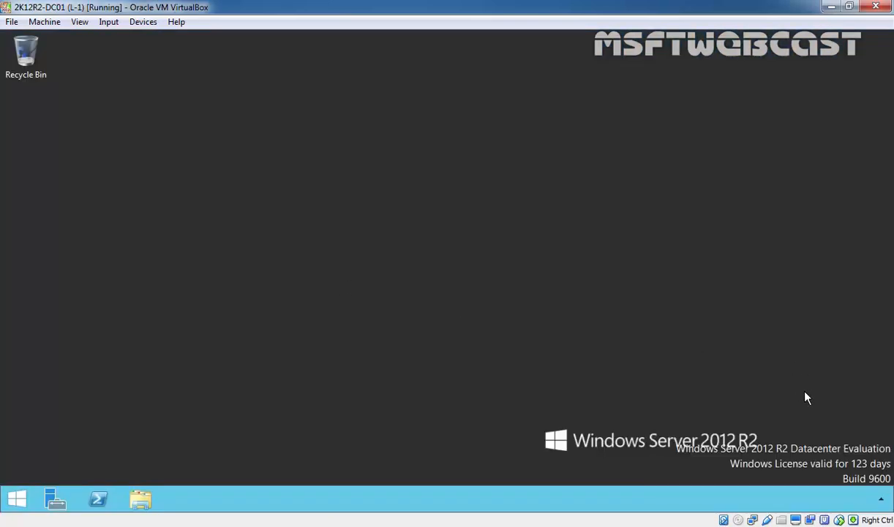
mouse_move(56, 500)
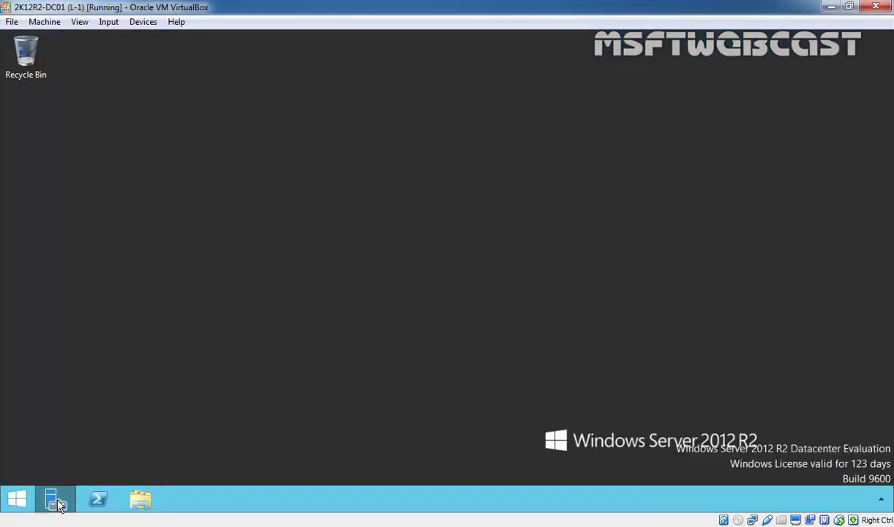
- Show Local Server properties for 2K12R2-DC02 in WORKGROUP with a DHCP IPv4 address
left_click(51, 499)
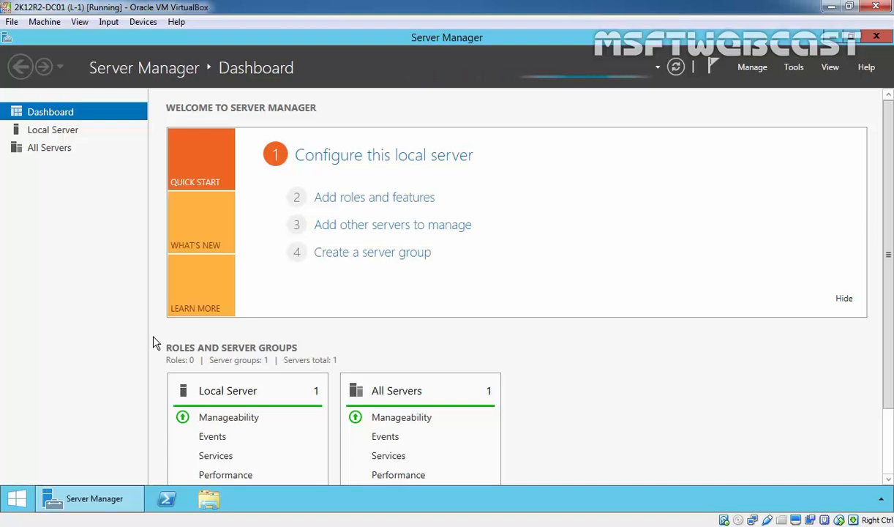
mouse_move(68, 145)
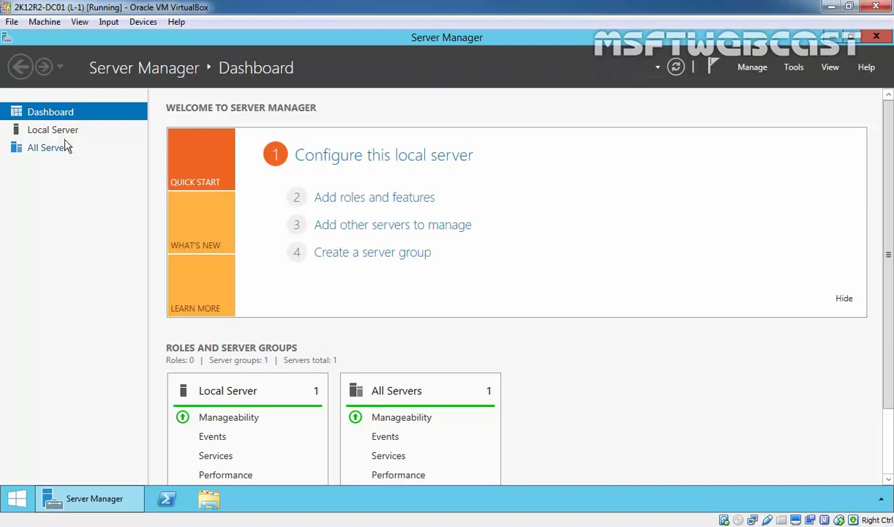
left_click(53, 128)
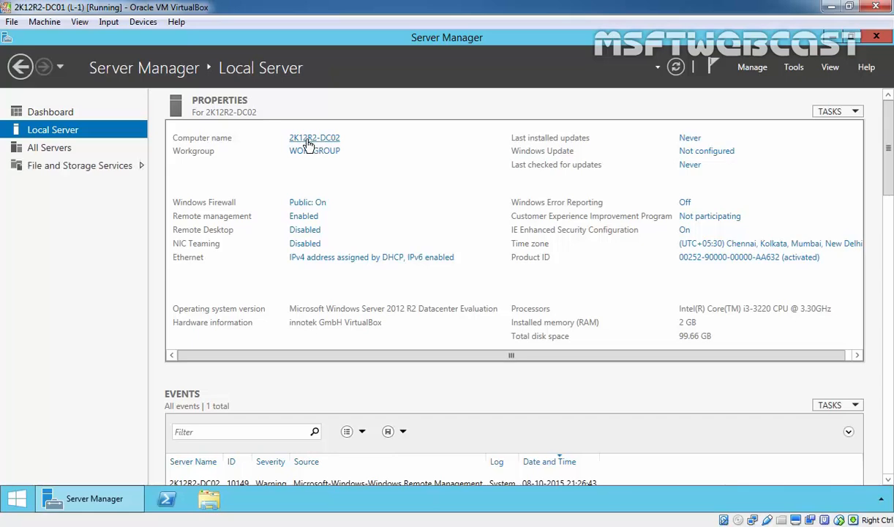
mouse_move(189, 266)
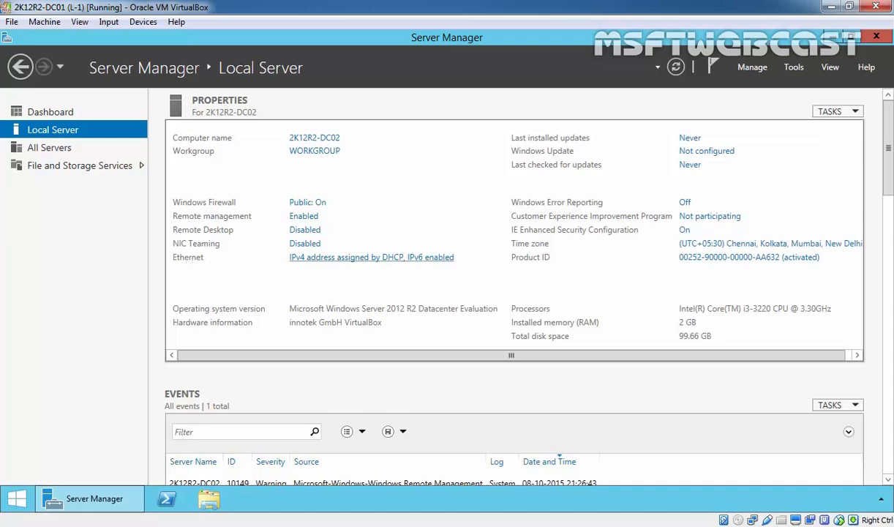
mouse_move(320, 265)
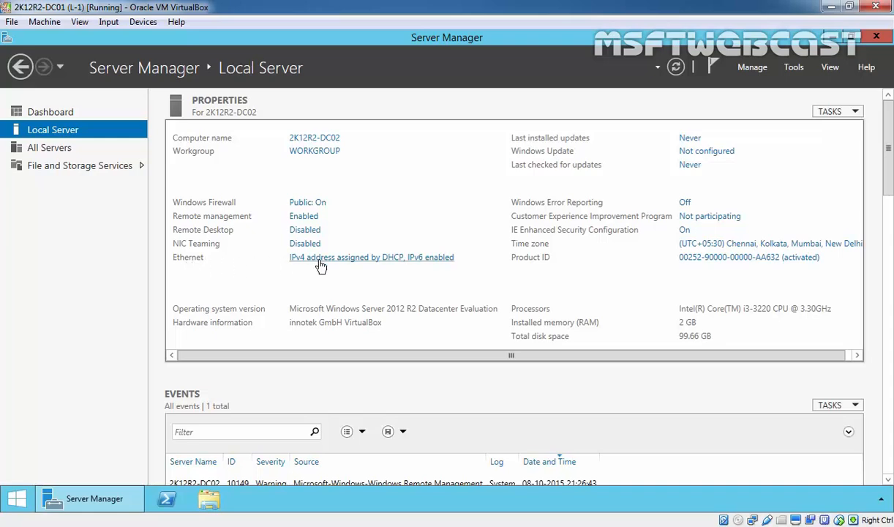
- Give Ethernet static IP 192.168.10.11, mask 255.255.255.0, gateway 192.168.10.1, DNS 192.168.10.10
left_click(371, 258)
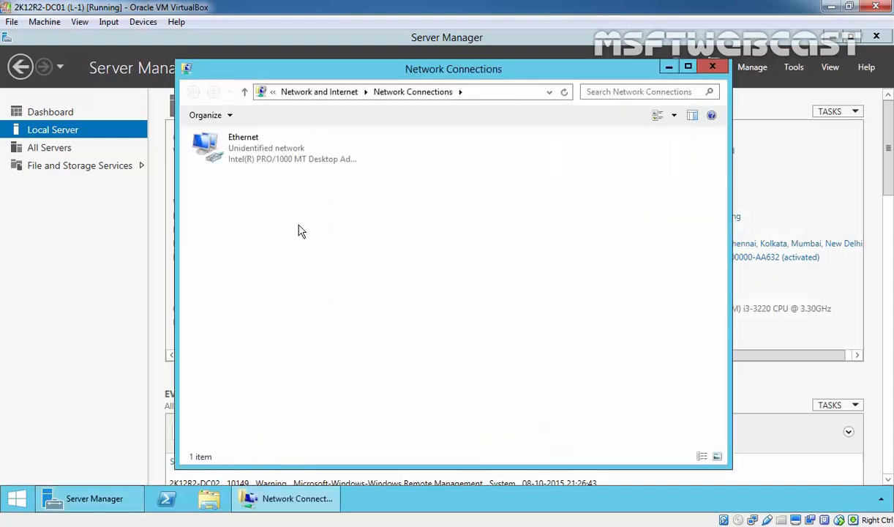
right_click(212, 146)
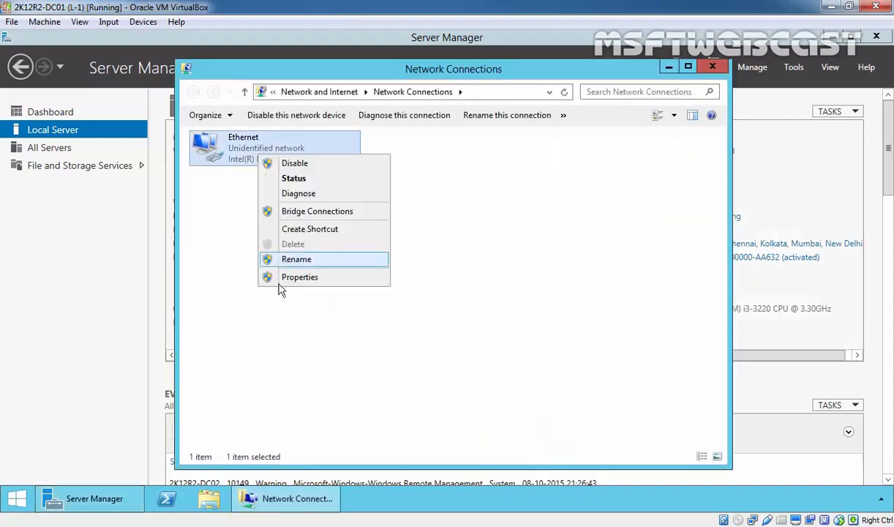
left_click(299, 277)
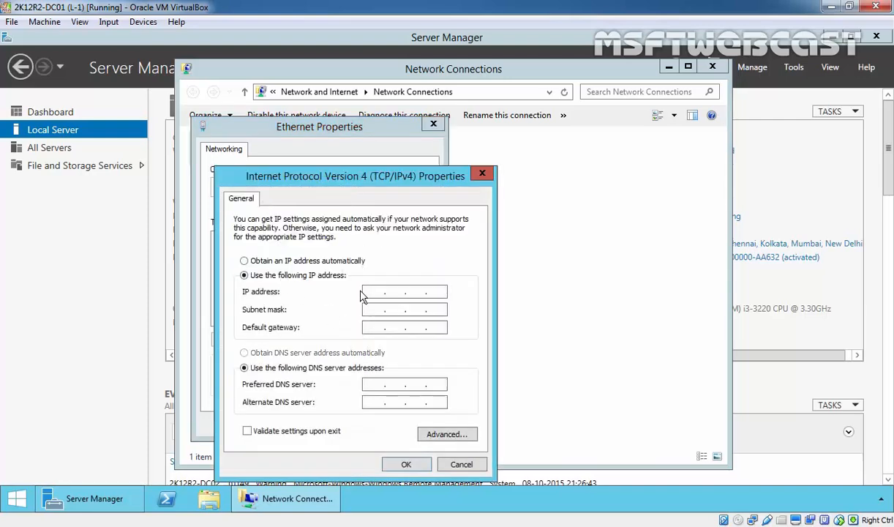
left_click(378, 292)
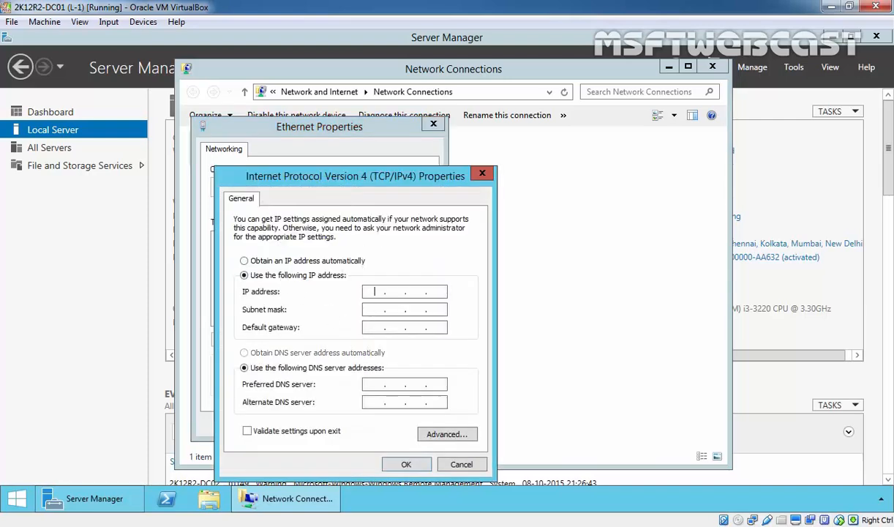
type("192.168.10.1")
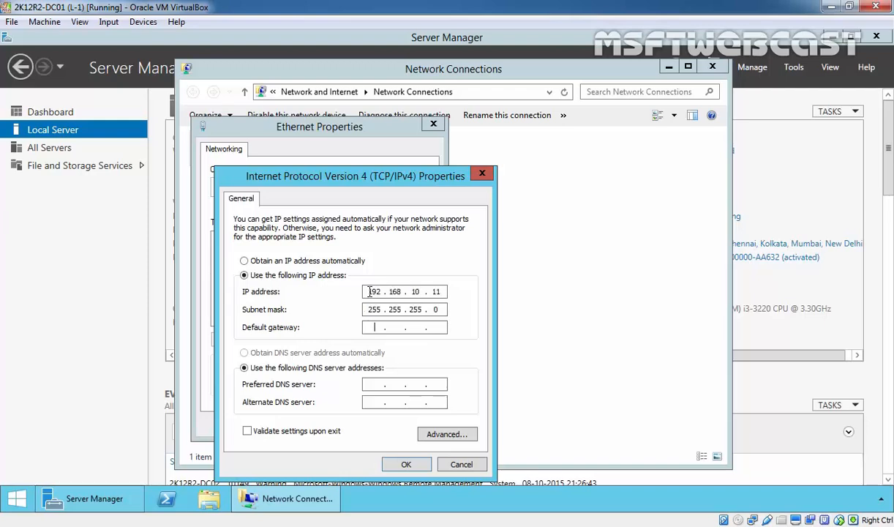
type("192.168")
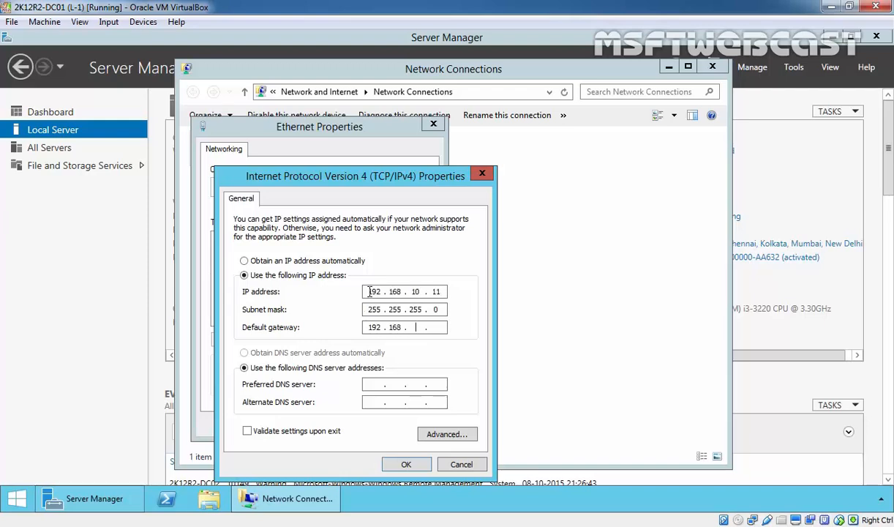
type("192.168.10.10")
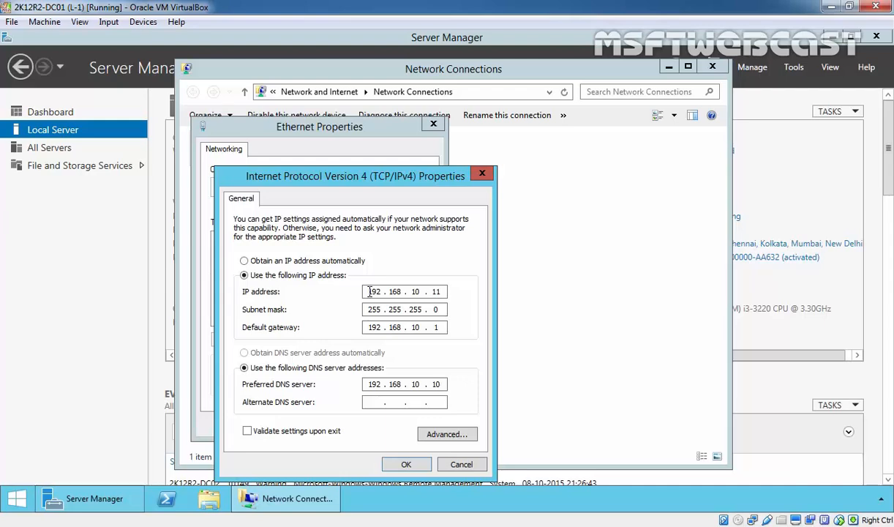
mouse_move(413, 383)
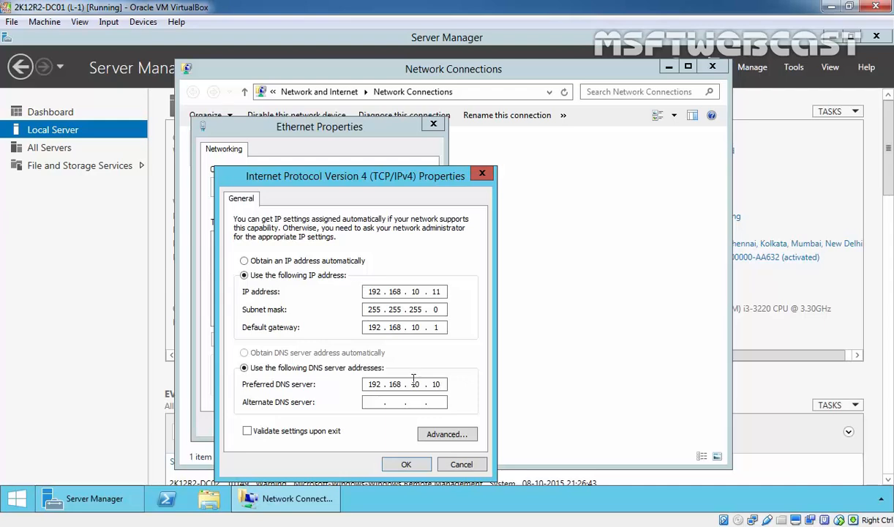
left_click(407, 464)
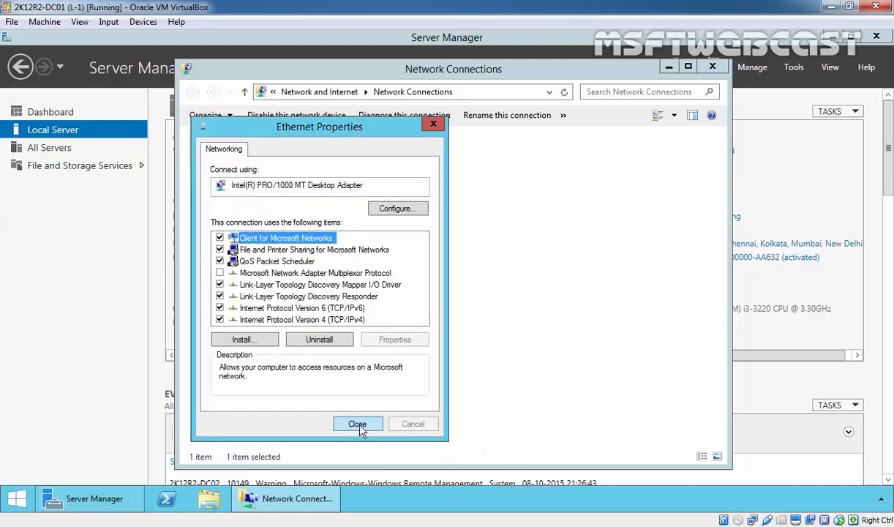
left_click(357, 424)
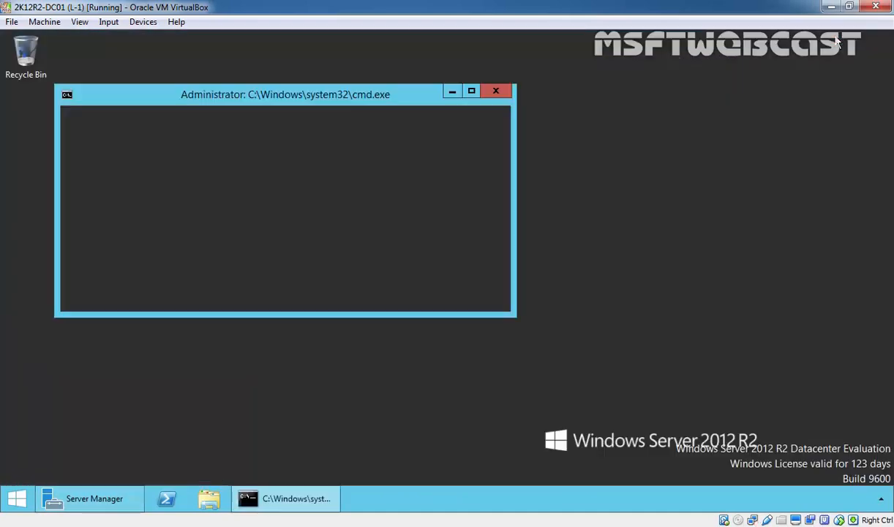
- Run nslookup against 2k3-dc01.mylab.local and ping 192.168.10.10 for replies
type("nslookup")
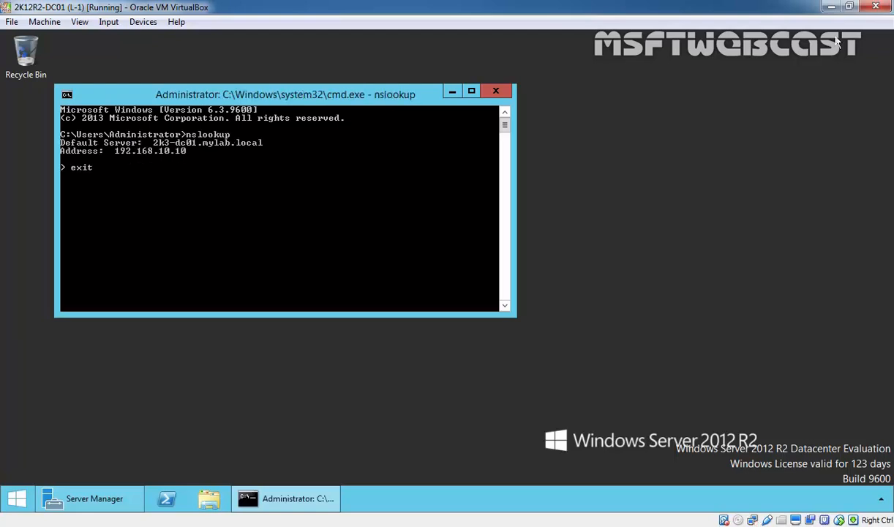
type("ping 19")
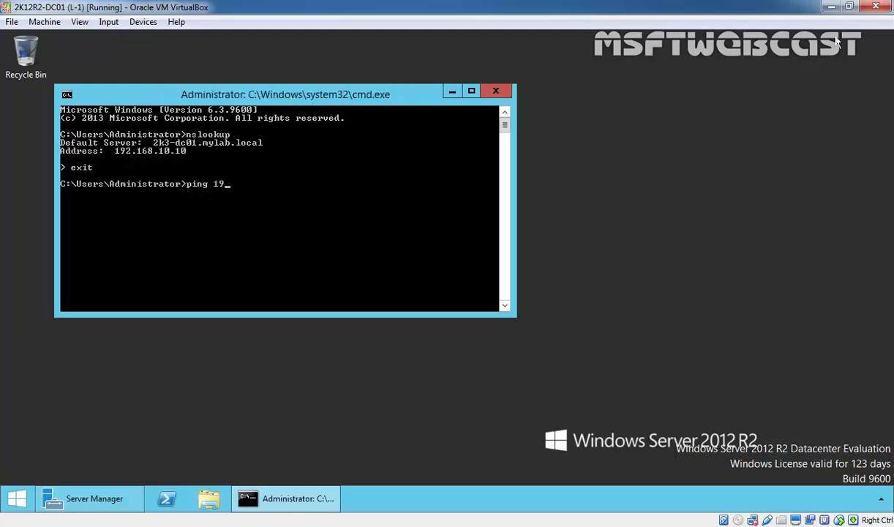
type("2.168.10.10")
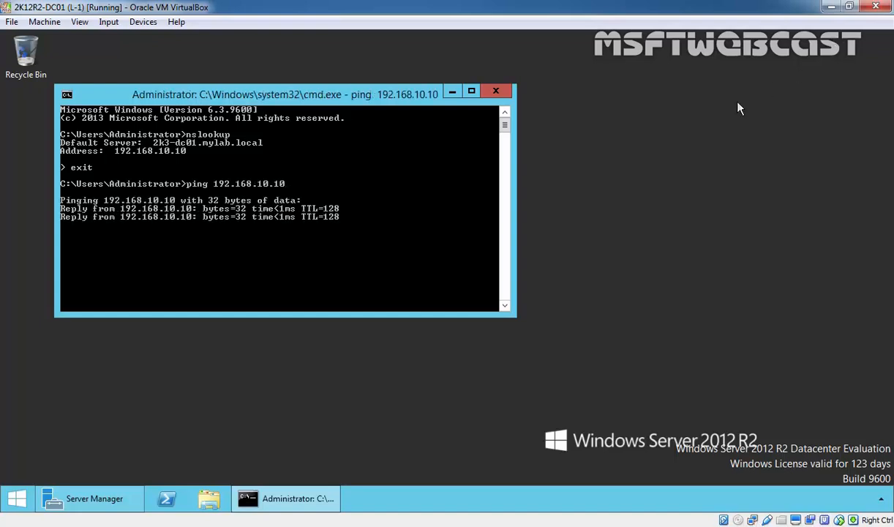
left_click(496, 90)
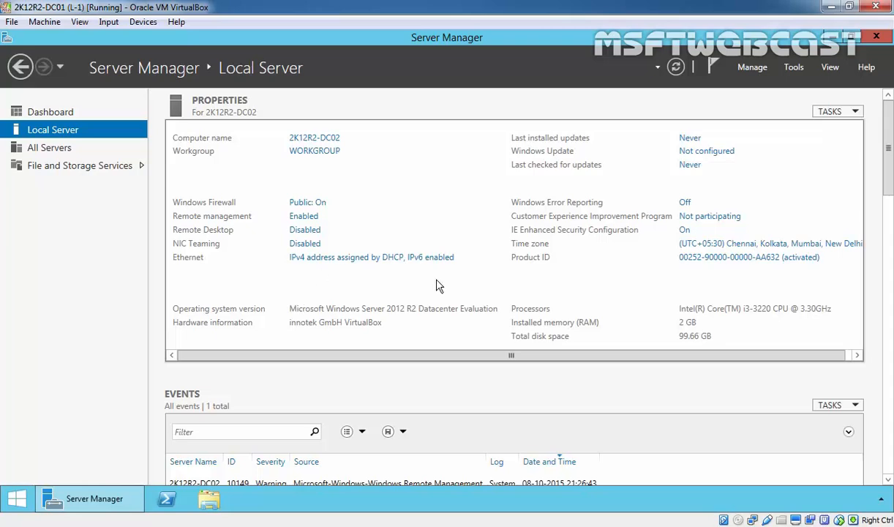
mouse_move(752, 68)
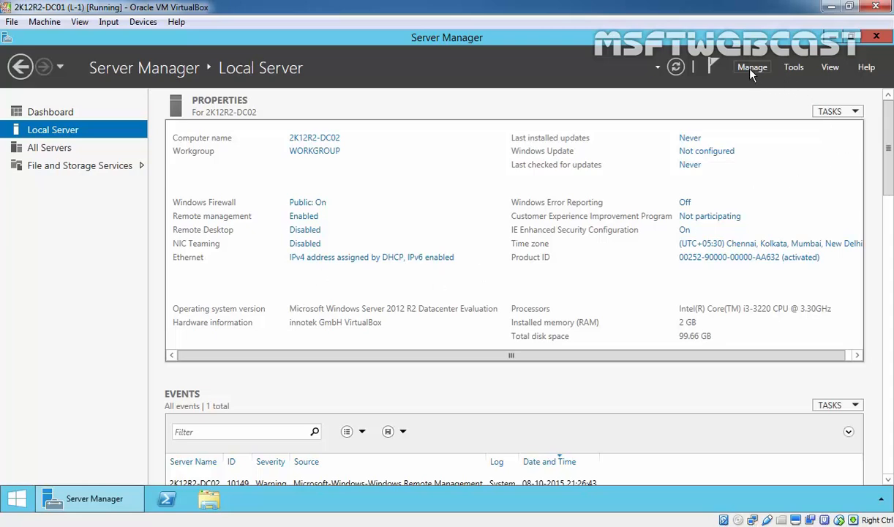
- Start Add Roles and Features with role-based installation on destination server 2K12R2-DC02
left_click(752, 67)
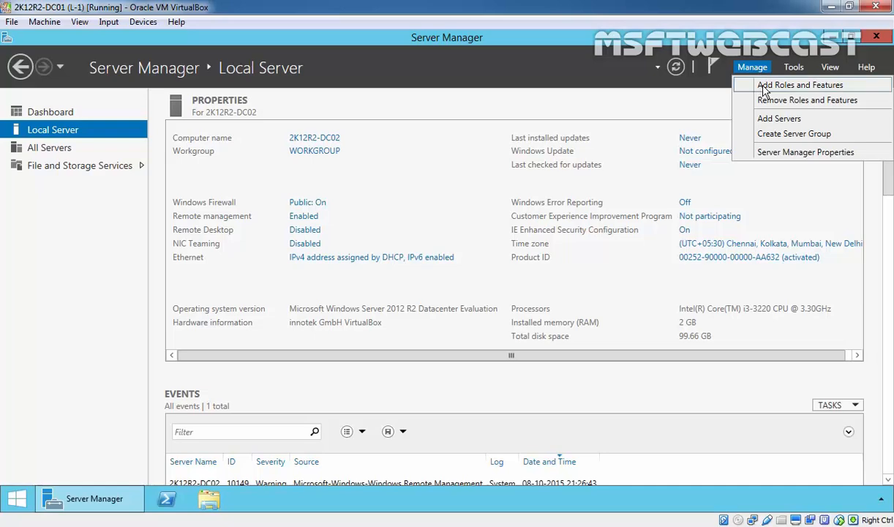
left_click(800, 83)
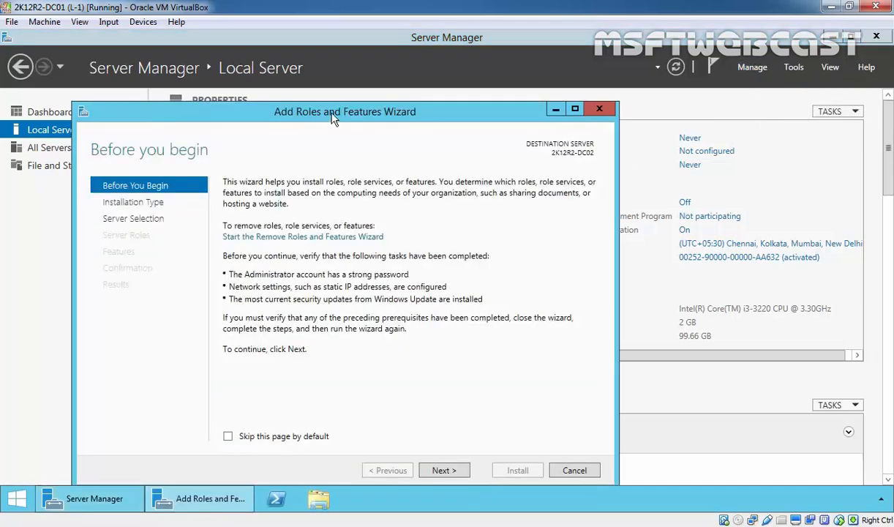
left_click_drag(344, 112, 350, 76)
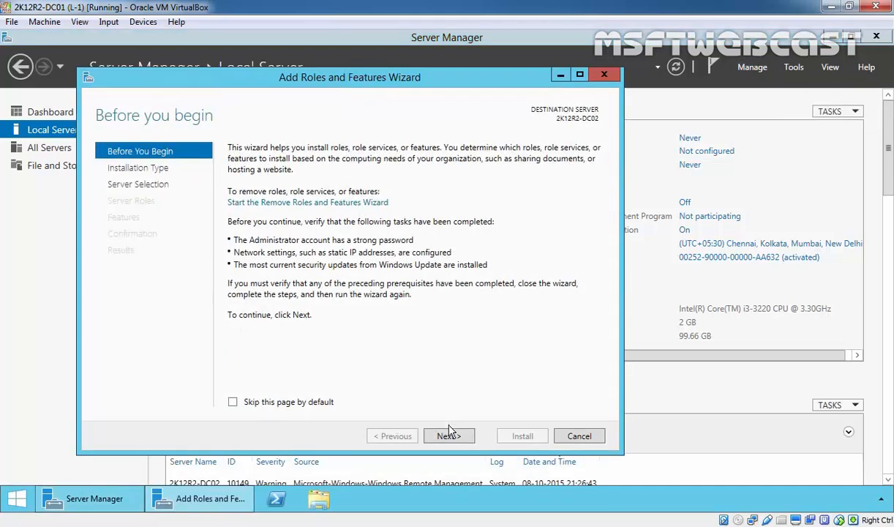
left_click(448, 436)
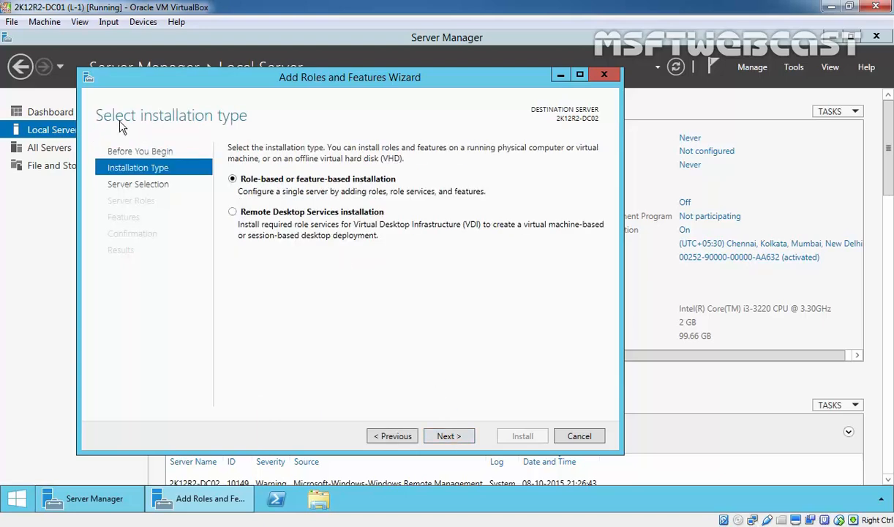
mouse_move(281, 187)
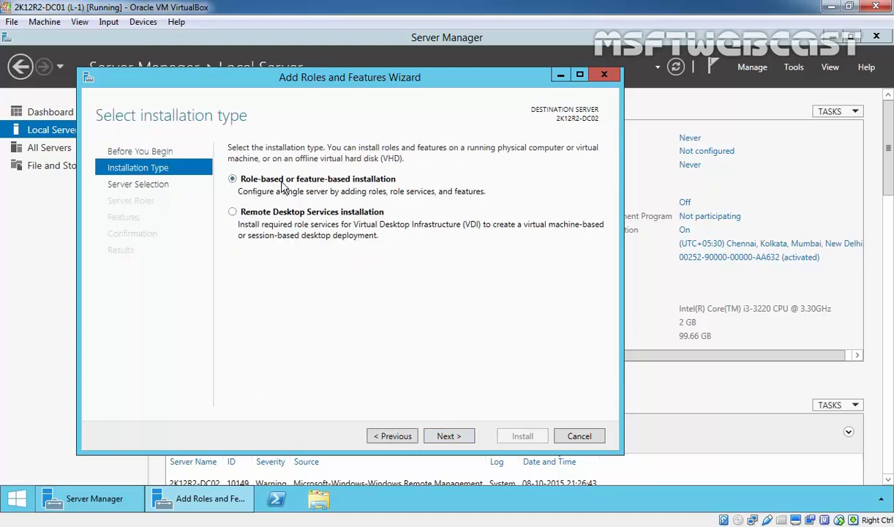
left_click(448, 436)
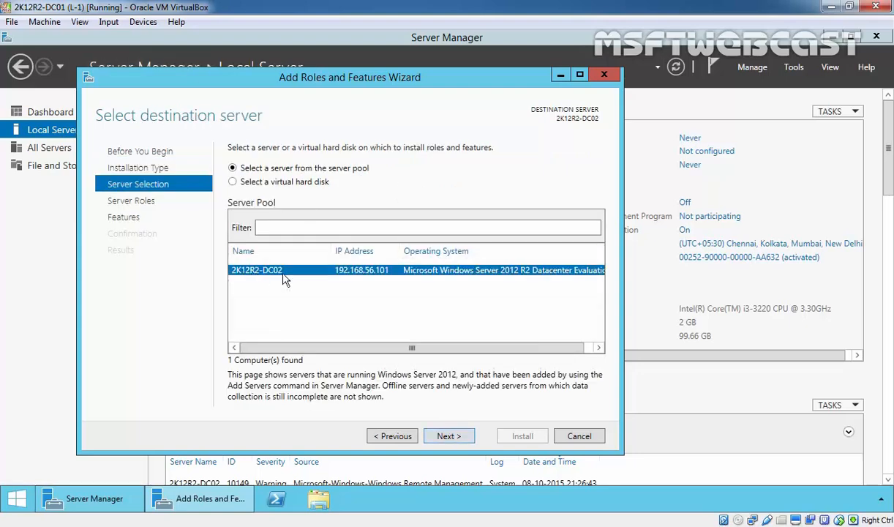
left_click(447, 436)
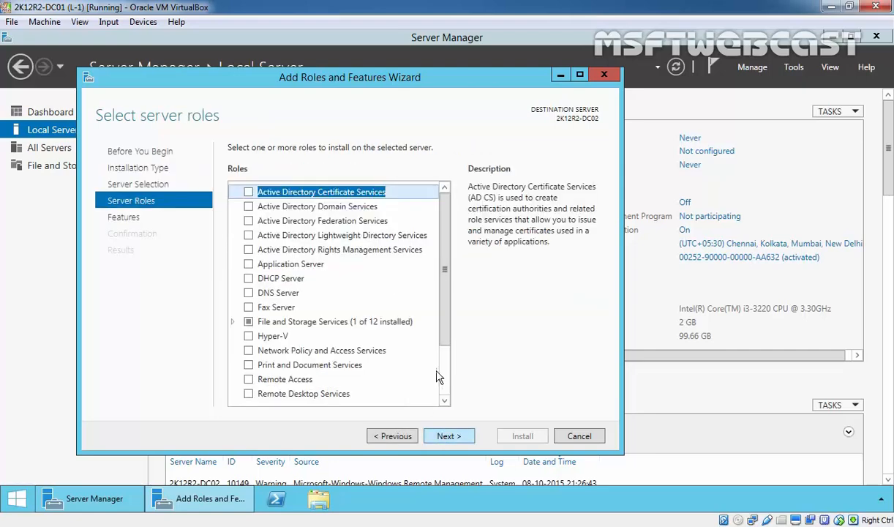
- Tick Active Directory Domain Services and accept its required management tools
left_click(316, 205)
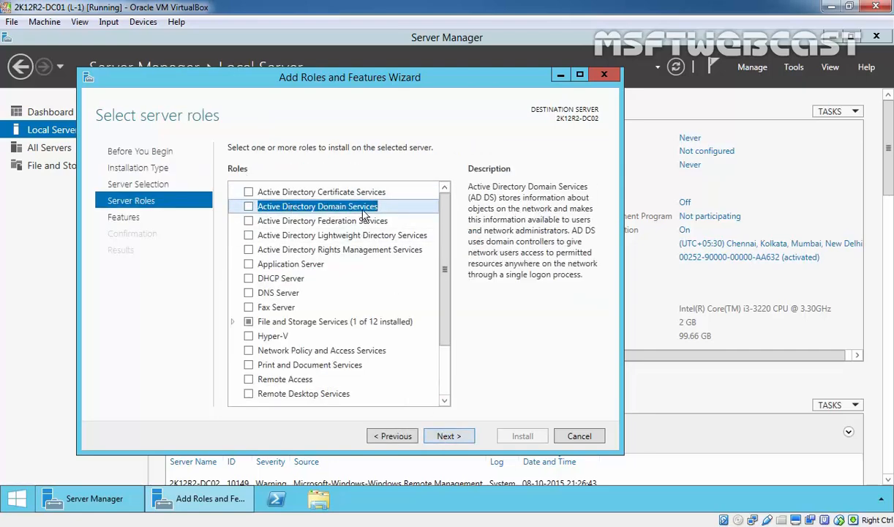
left_click(249, 205)
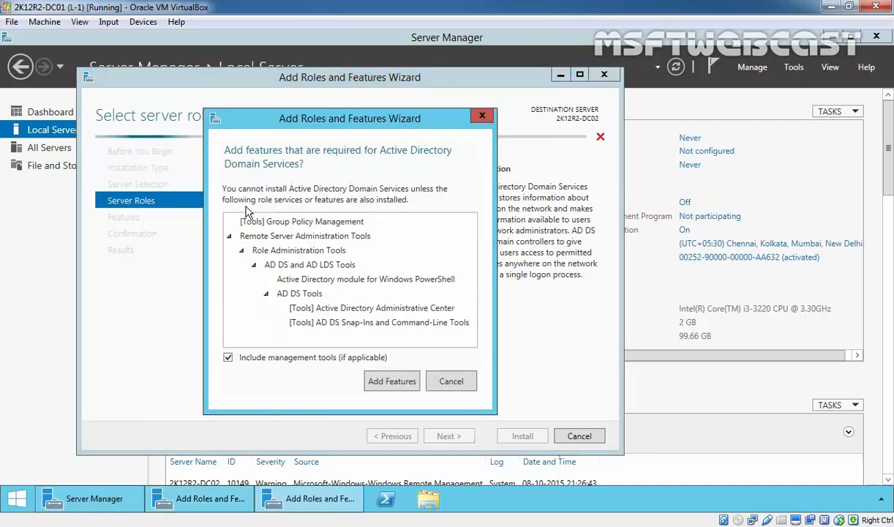
mouse_move(321, 173)
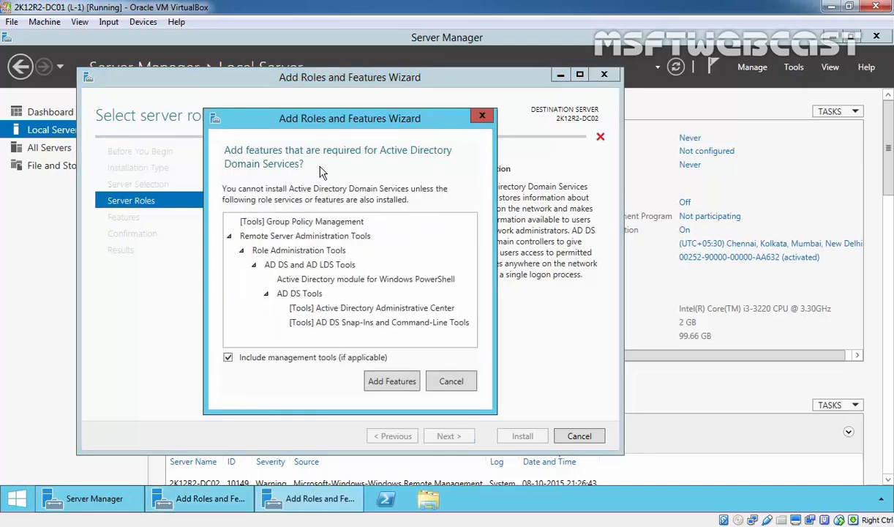
mouse_move(344, 236)
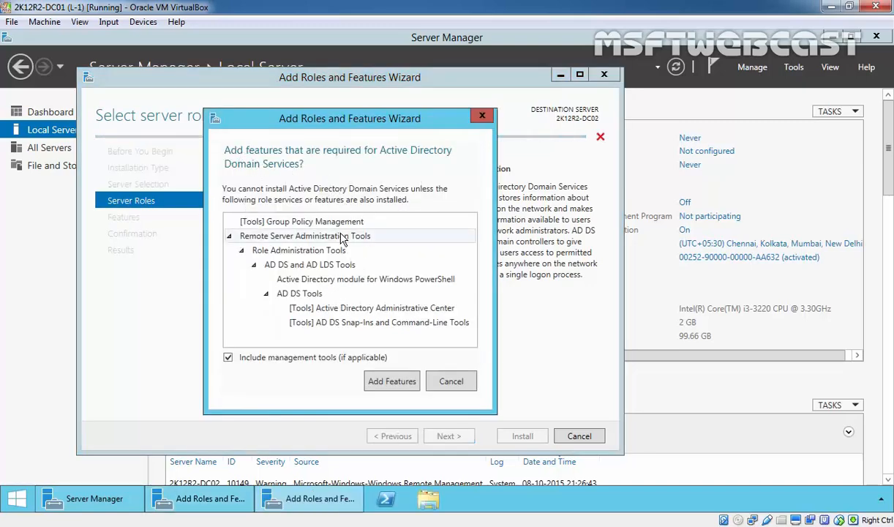
left_click(392, 380)
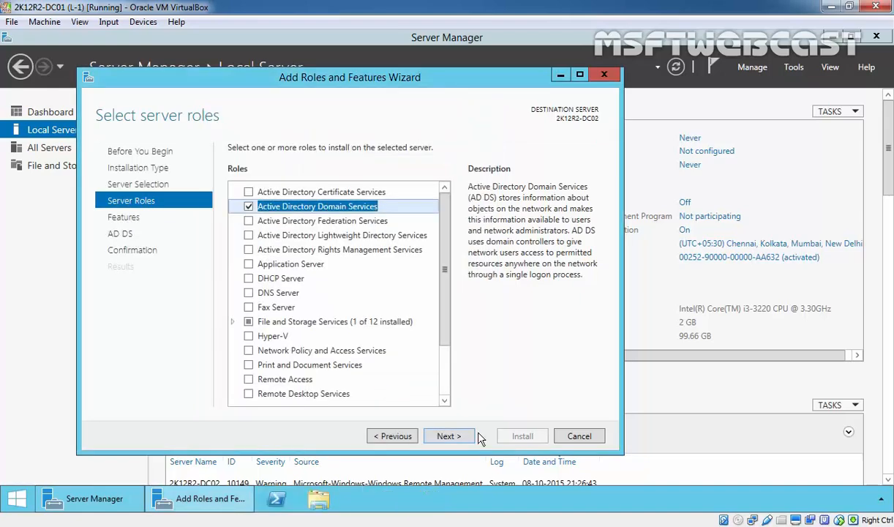
- Confirm the AD DS selections and install them until the wizard reports success
left_click(448, 436)
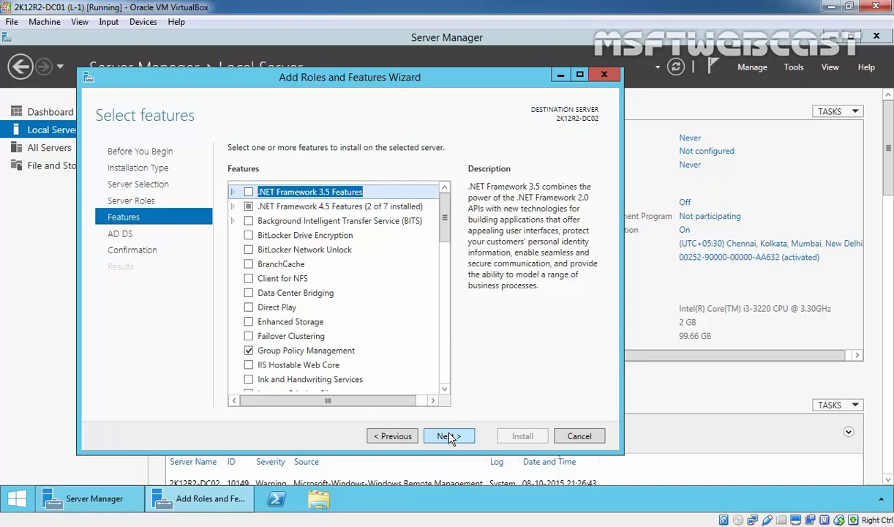
left_click(448, 436)
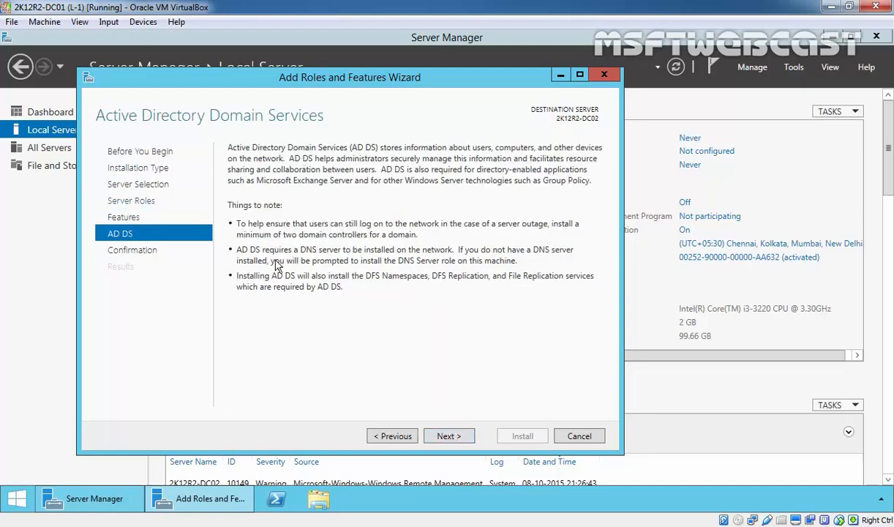
mouse_move(457, 410)
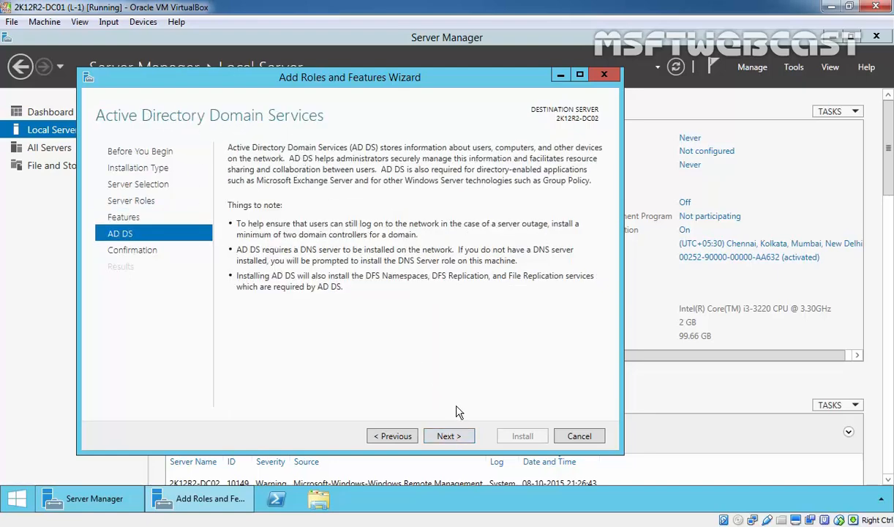
left_click(448, 436)
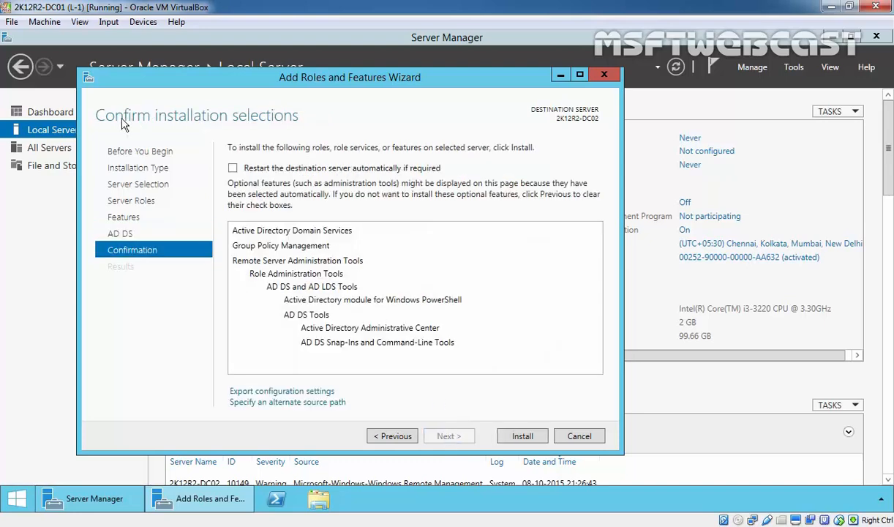
mouse_move(251, 120)
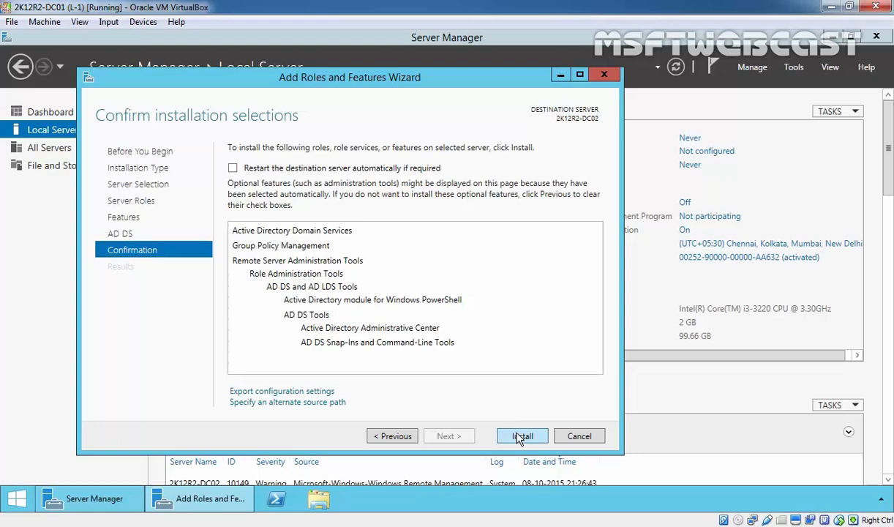
left_click(523, 436)
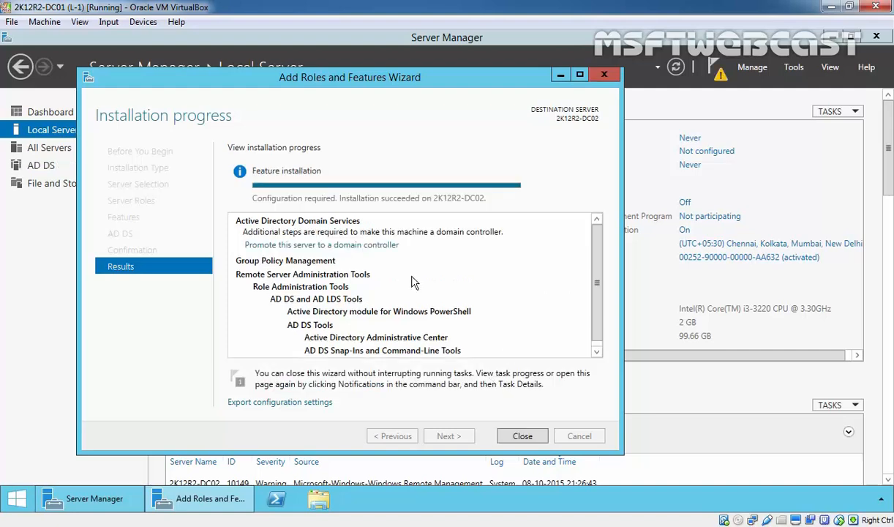
mouse_move(383, 199)
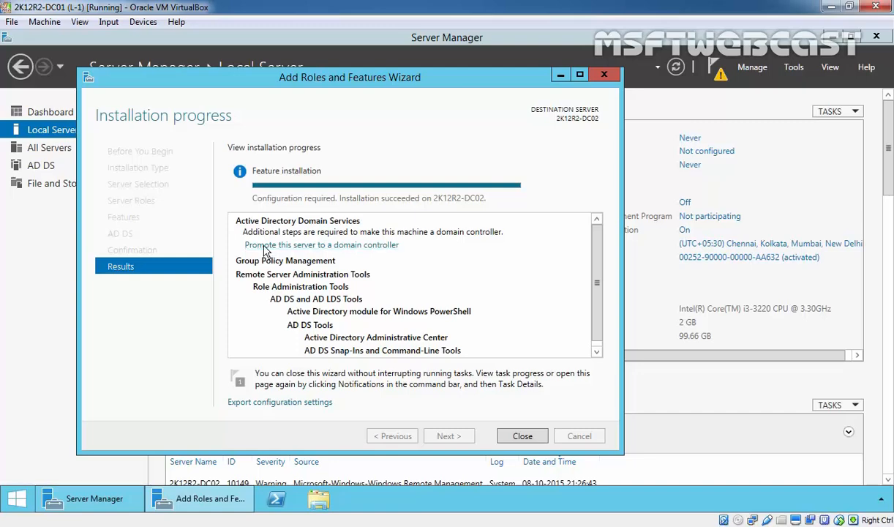
- Choose 'Promote this server to a domain controller' to launch the AD DS configuration wizard
left_click(322, 244)
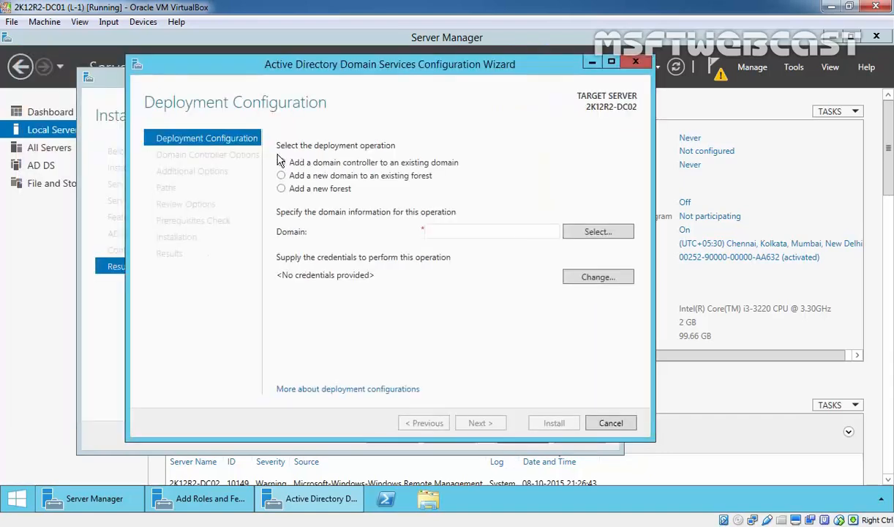
- Choose adding a domain controller to the existing domain mylab.local
left_click(281, 161)
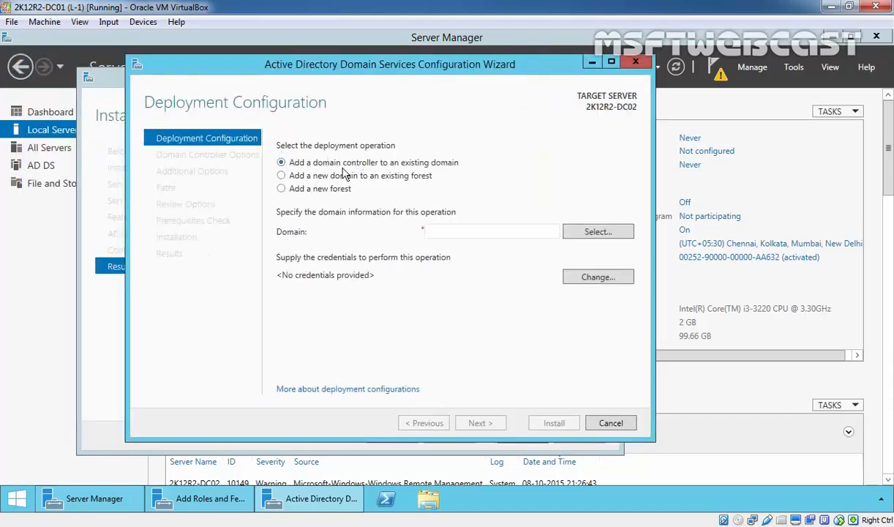
mouse_move(402, 169)
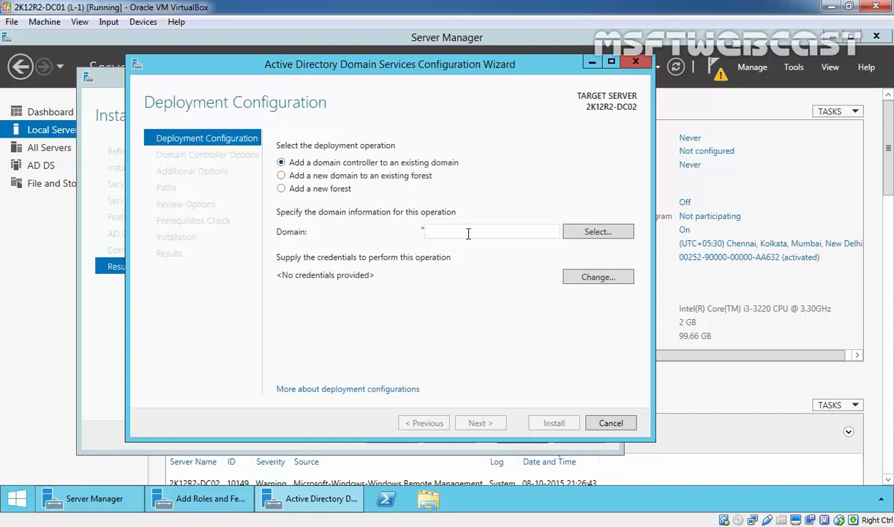
type("m")
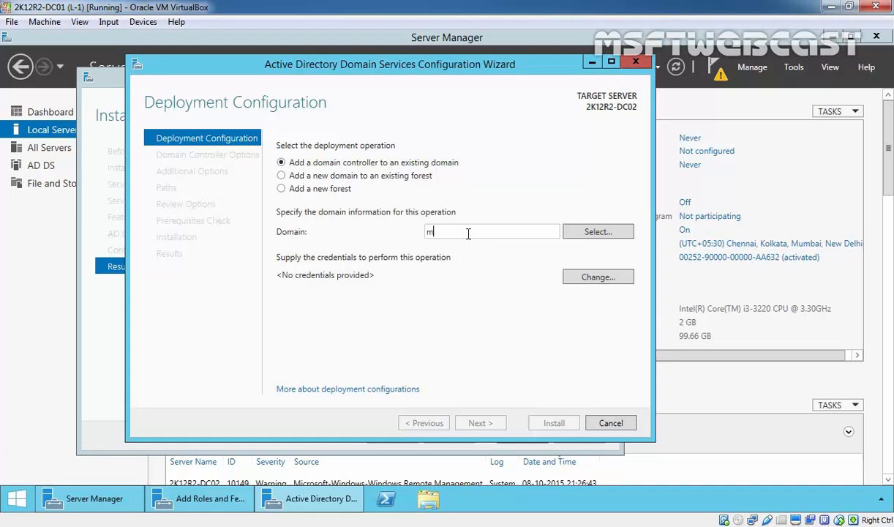
type("ylab")
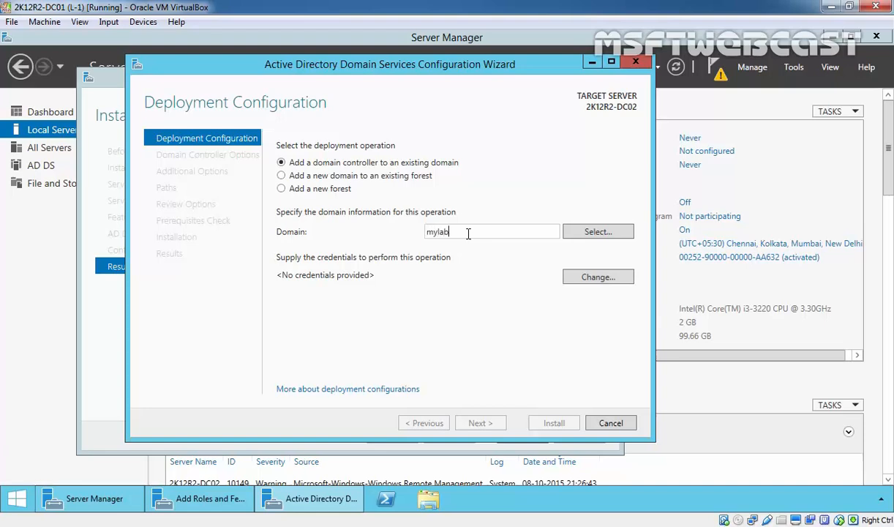
type(".local")
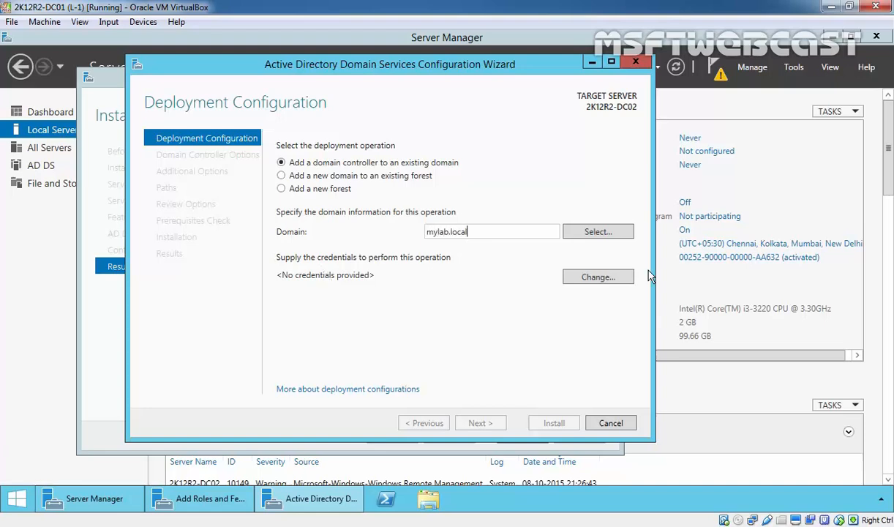
left_click(598, 277)
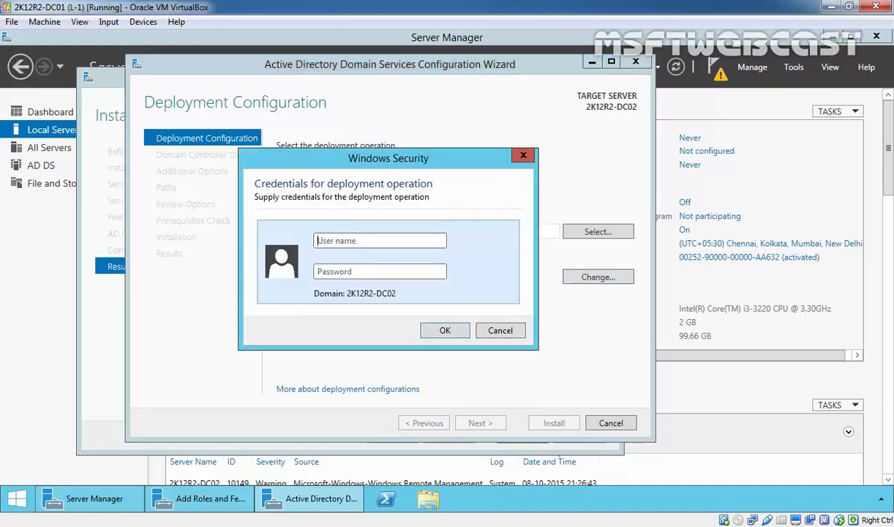
type("Administrator")
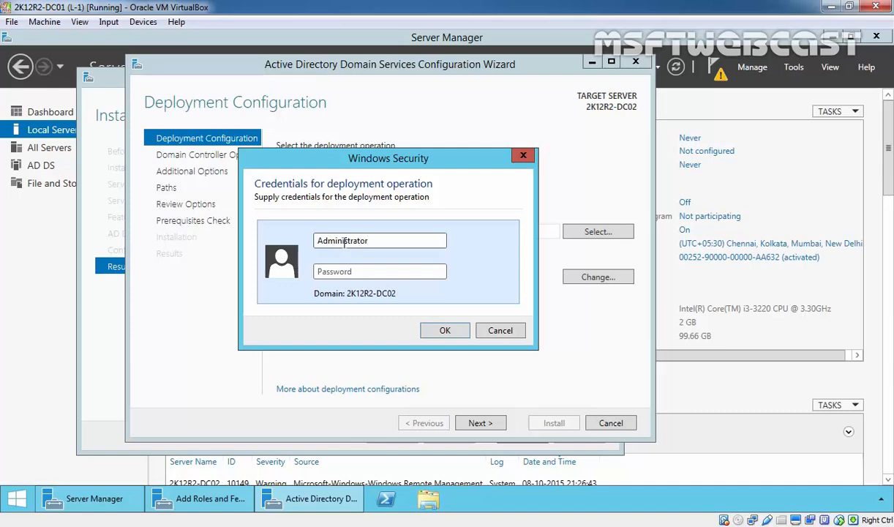
type("@mylab.local")
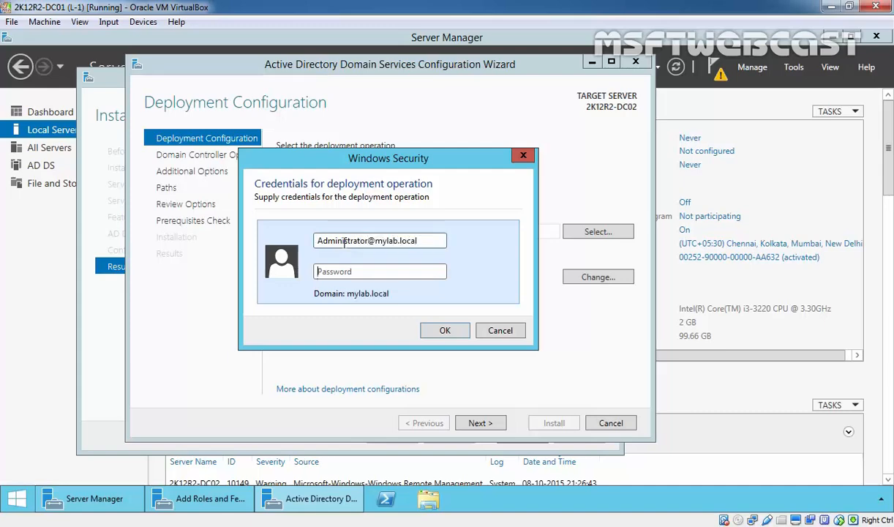
type("password")
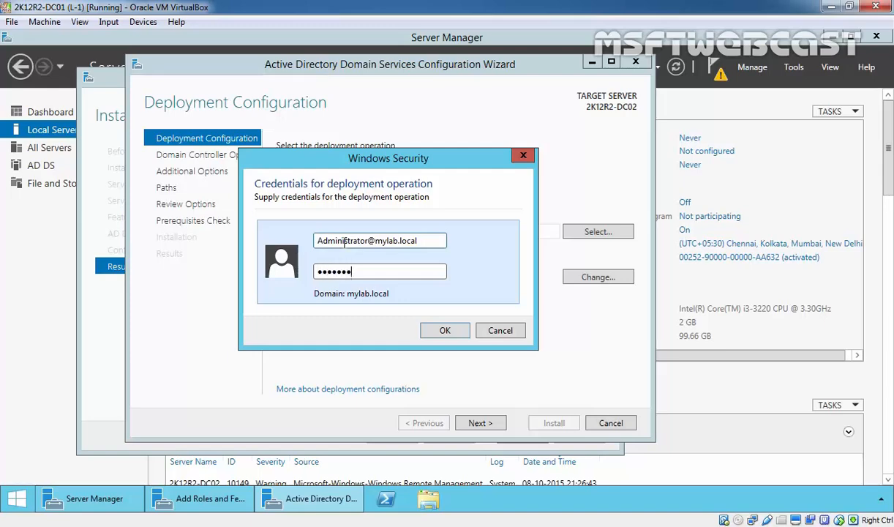
left_click(445, 331)
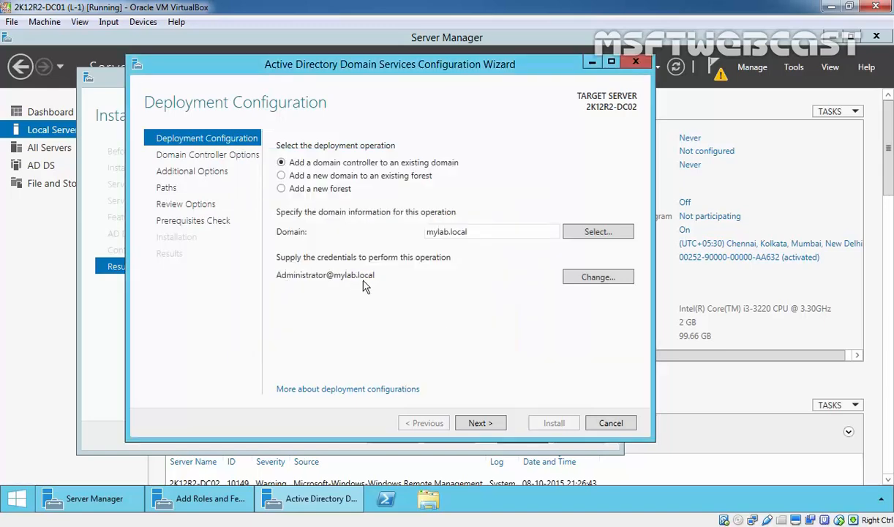
left_click(480, 422)
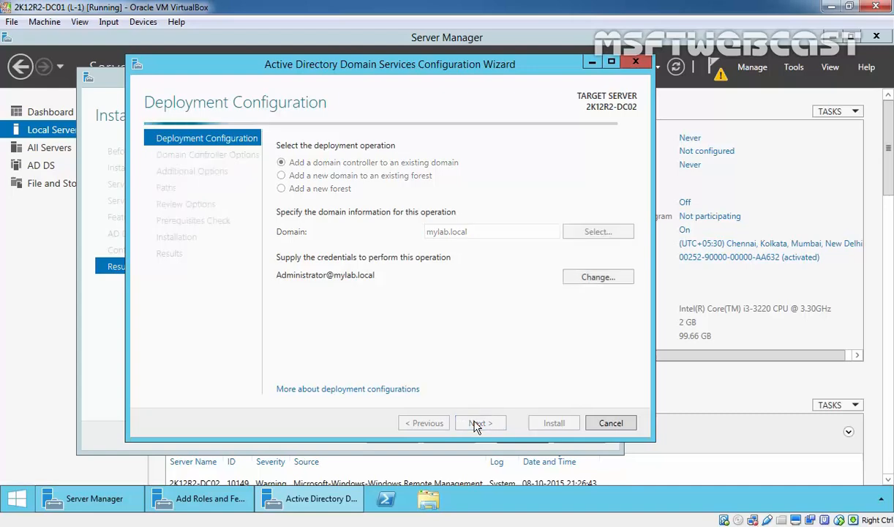
- Reach Domain Controller Options and acknowledge the warning that no Windows Server 2008+ DC exists
left_click(480, 422)
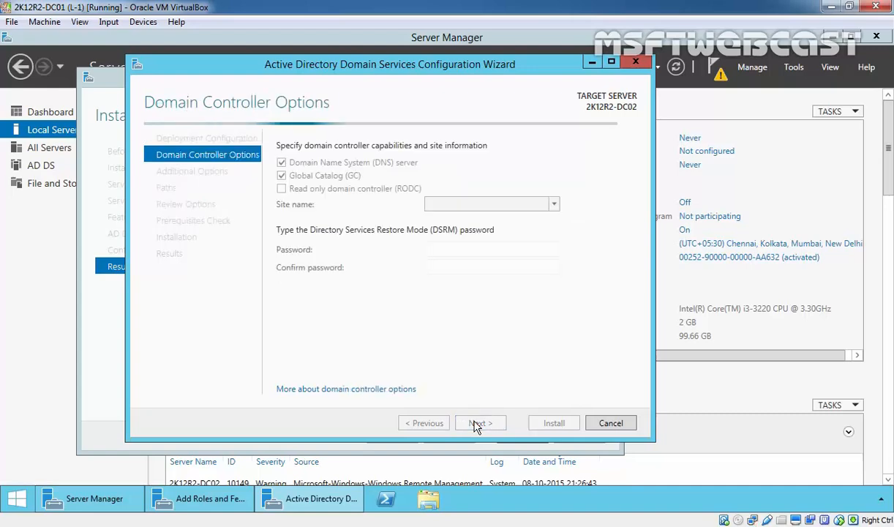
left_click(480, 421)
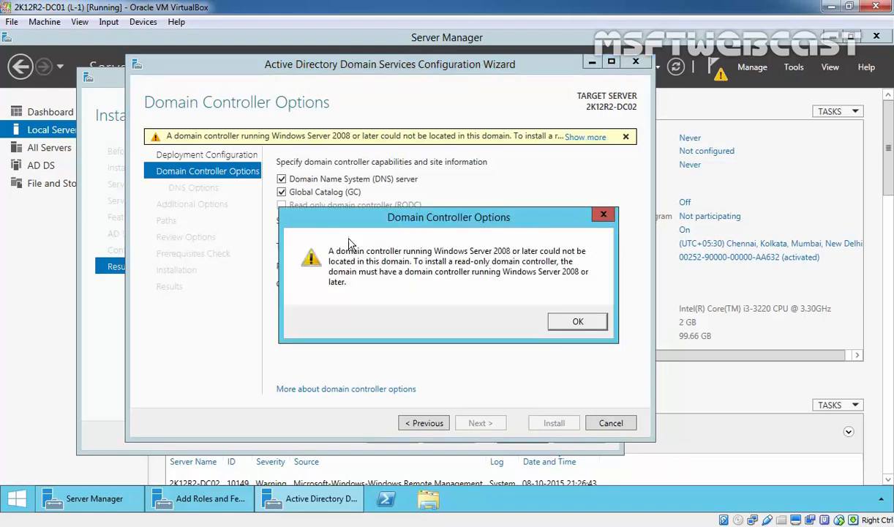
mouse_move(512, 260)
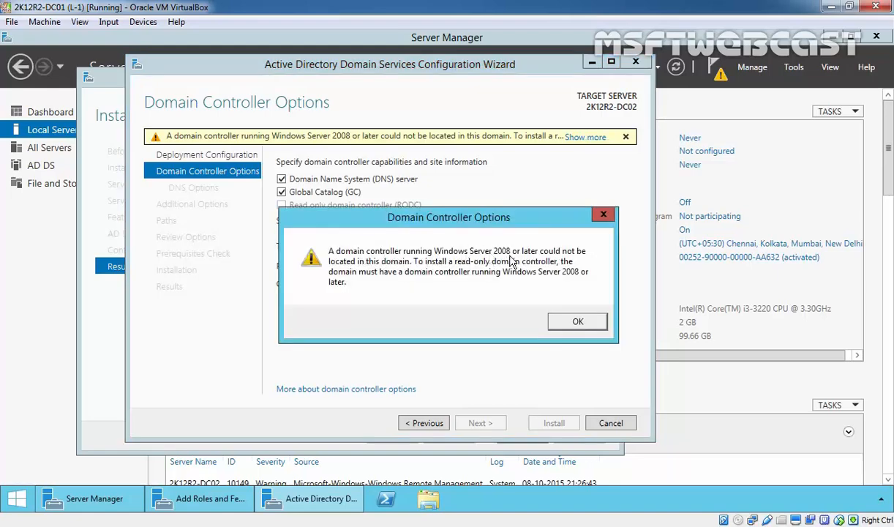
mouse_move(427, 275)
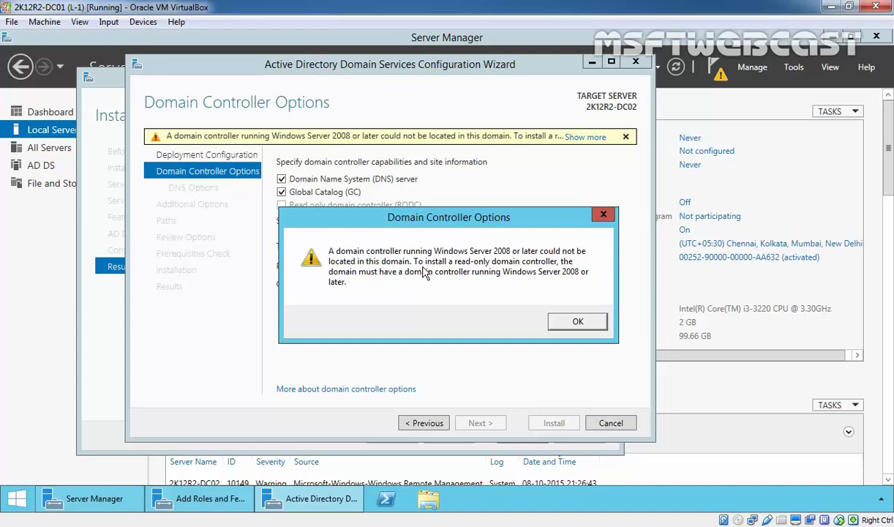
mouse_move(334, 291)
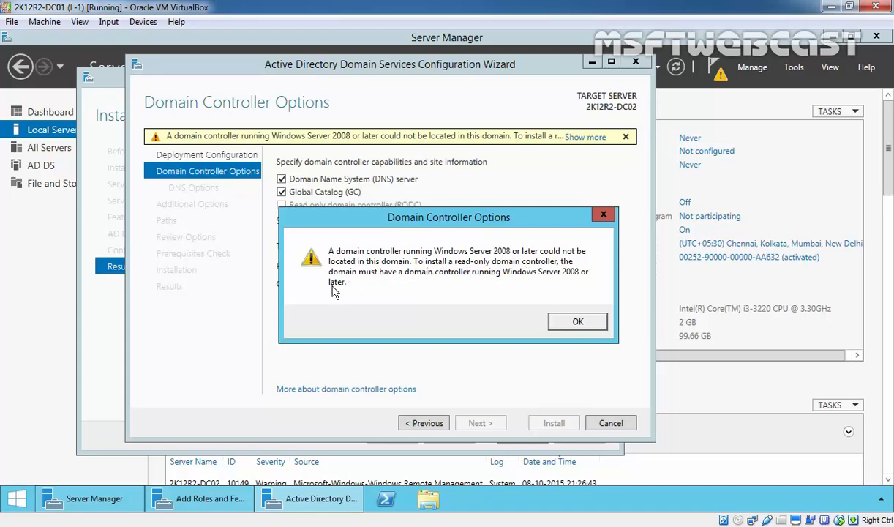
mouse_move(436, 284)
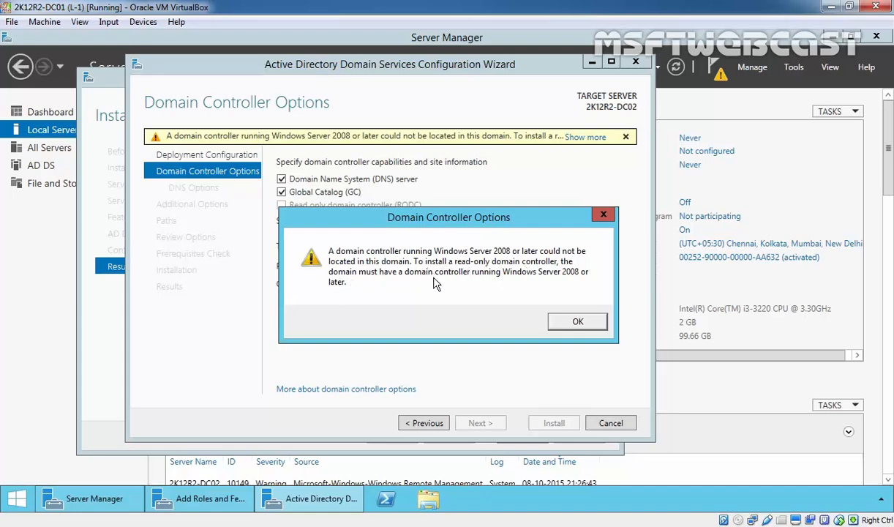
mouse_move(449, 283)
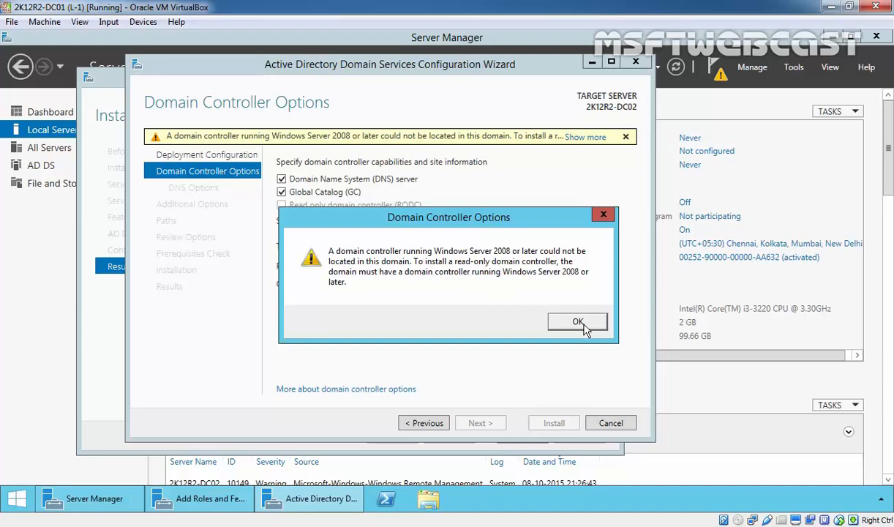
left_click(576, 322)
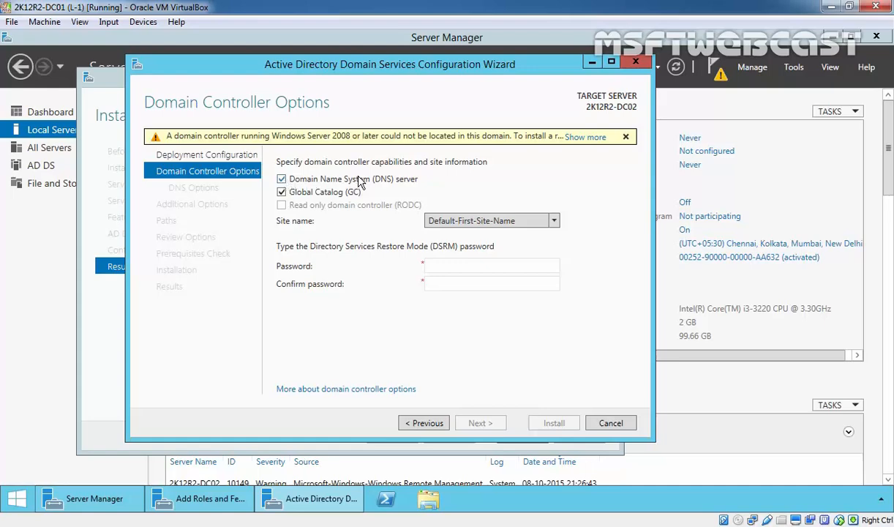
mouse_move(308, 235)
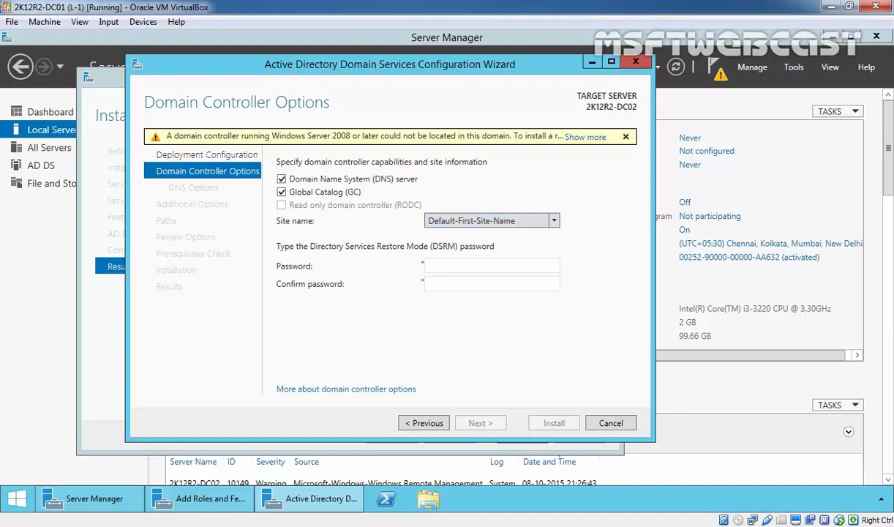
- Enter and confirm the DSRM password and skip past DNS Options to Additional Options
type("password")
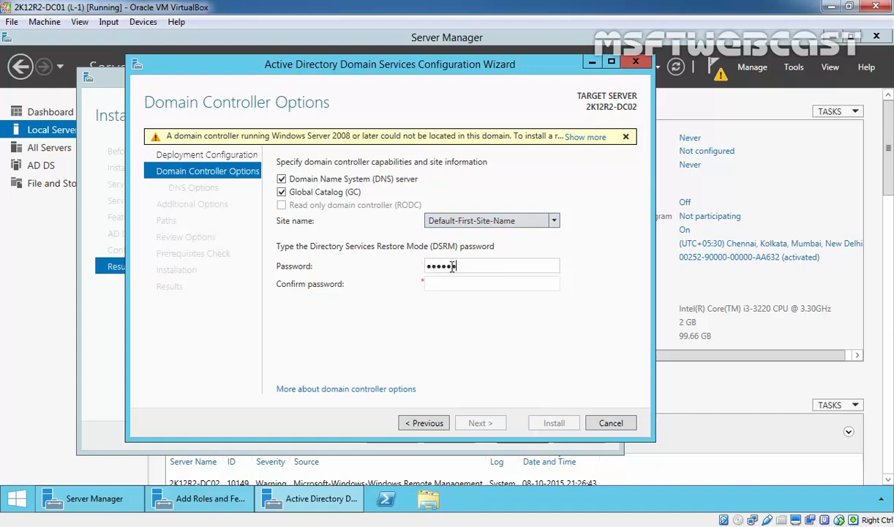
type("••••••")
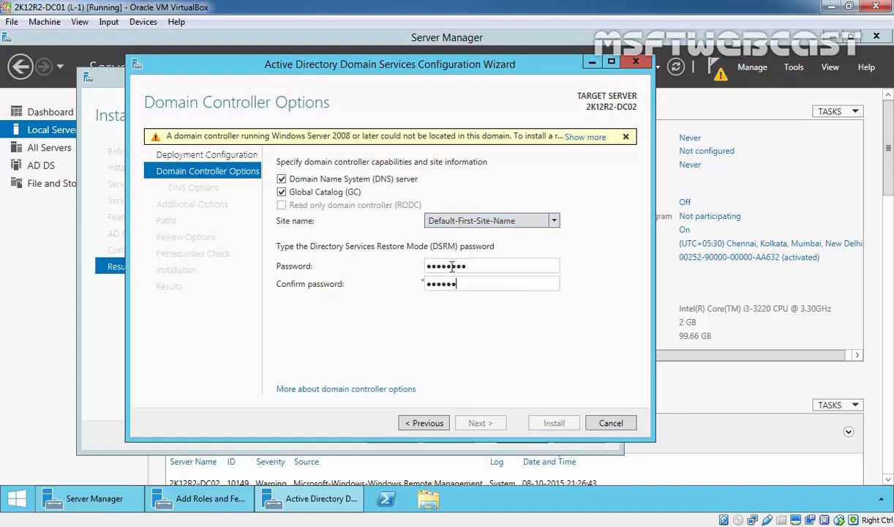
left_click(479, 422)
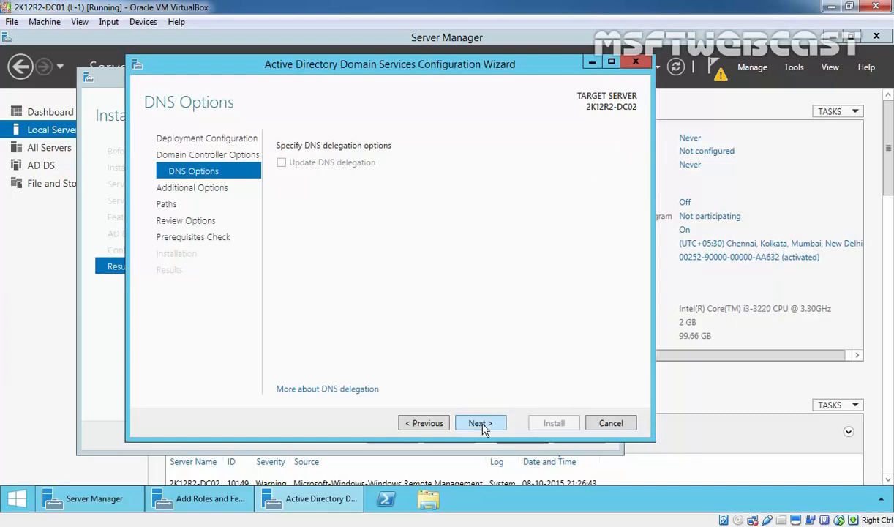
left_click(480, 422)
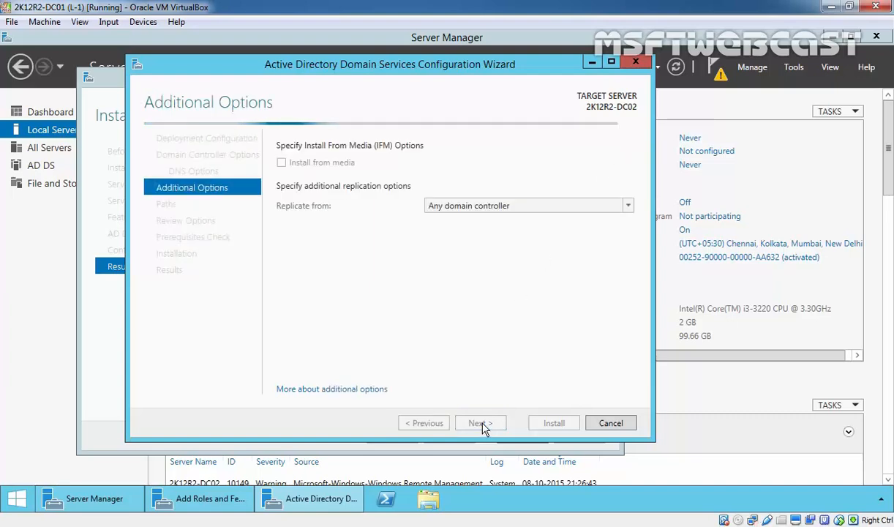
left_click(480, 421)
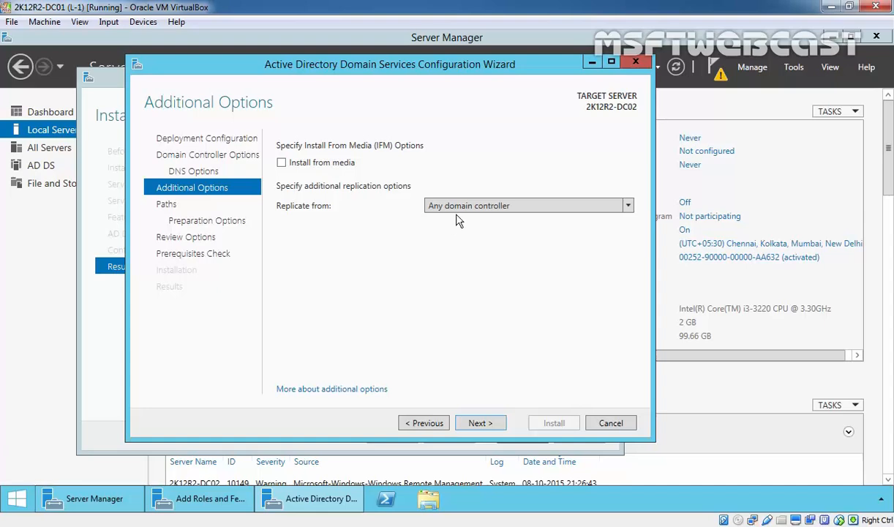
- Choose 2K3-DC01.mylab.local as the replication source and continue to Paths
left_click(626, 205)
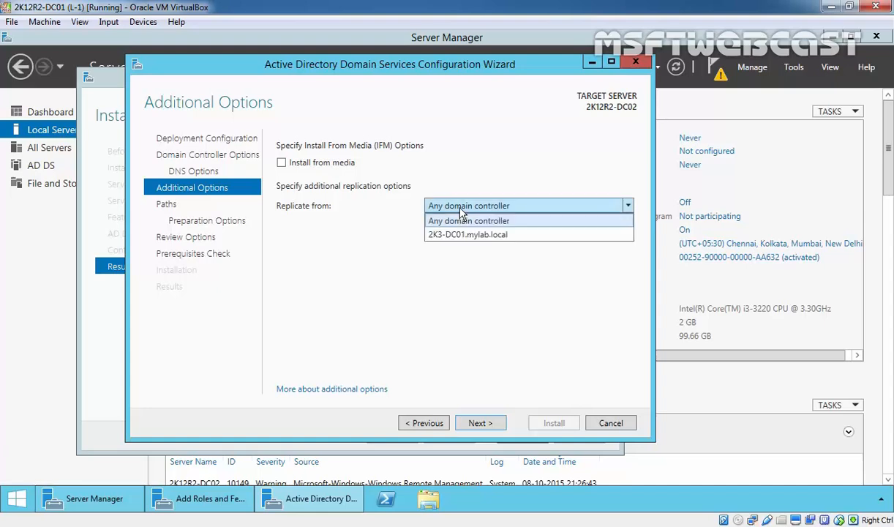
left_click(468, 234)
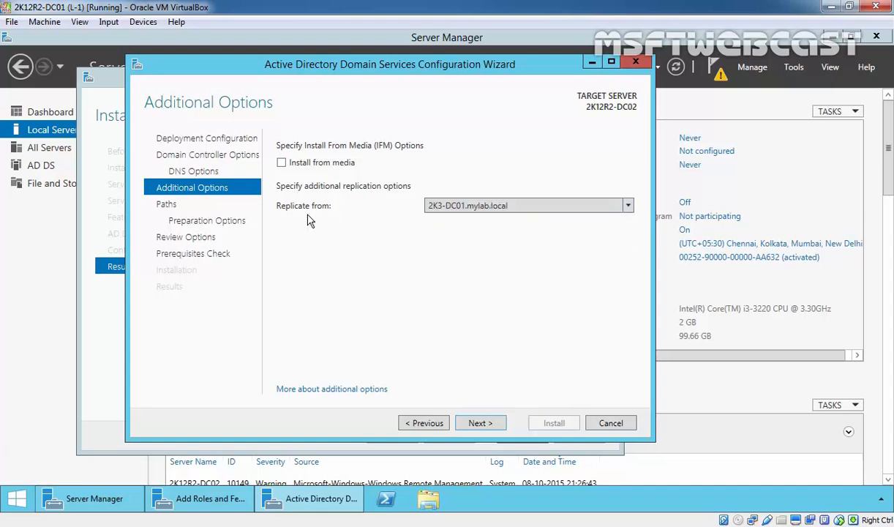
left_click(480, 421)
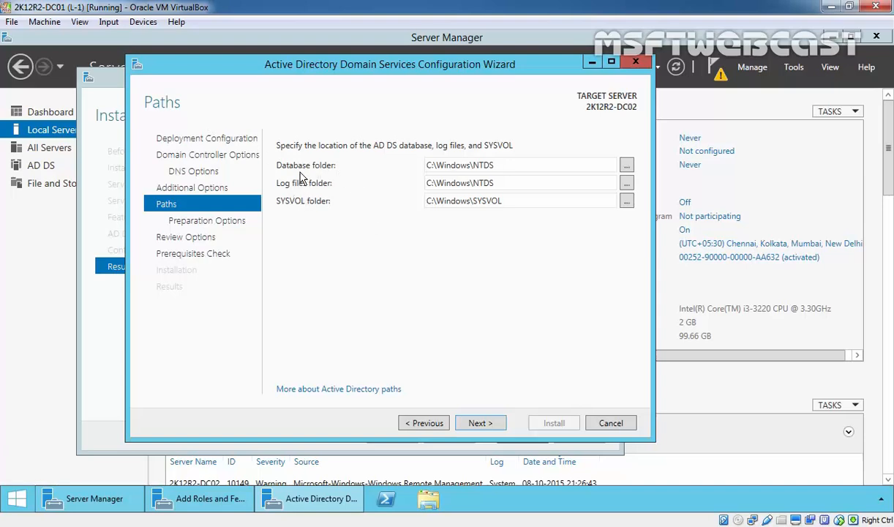
mouse_move(374, 234)
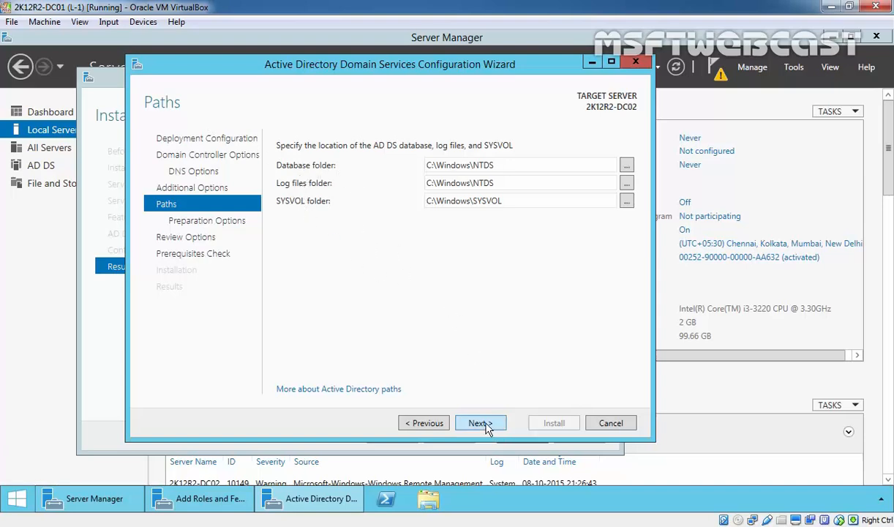
- Keep the default C:\Windows\NTDS and SYSVOL folders and continue
left_click(480, 421)
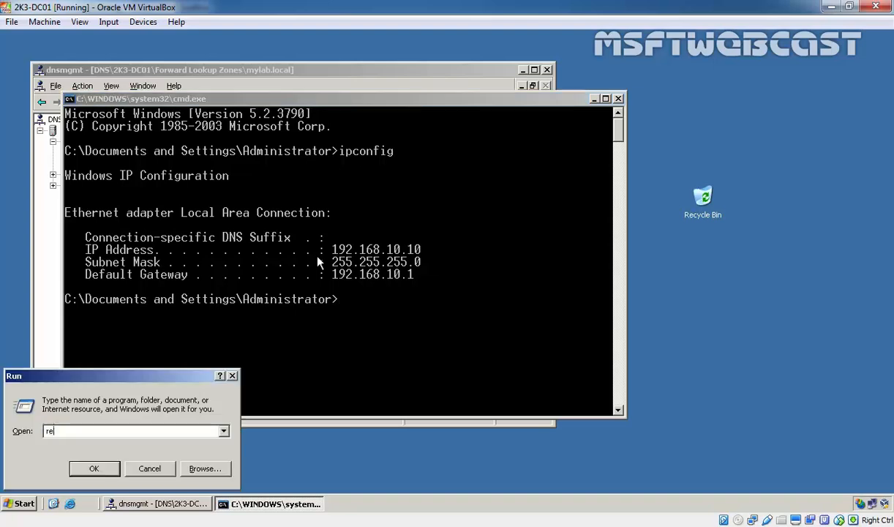
- In Registry Editor on 2K3-DC01, browse to NTDS\Parameters and read Schema Version 30
left_click(94, 469)
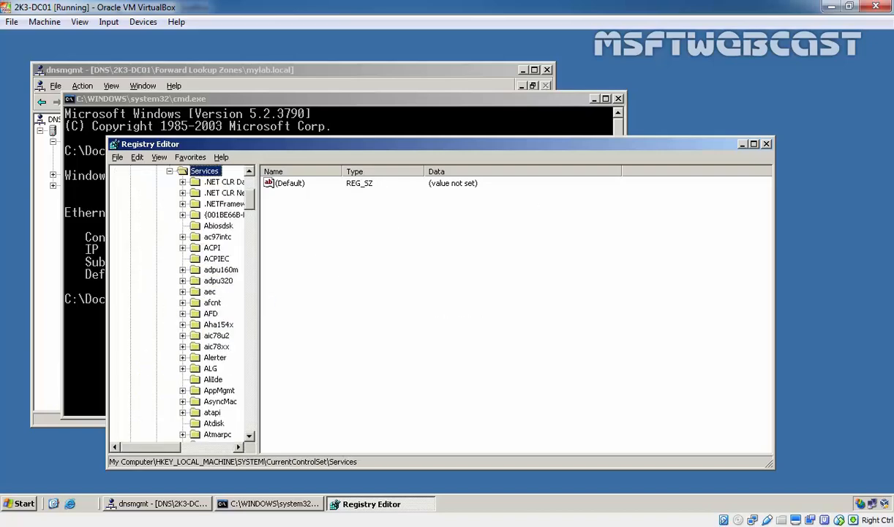
left_click(213, 433)
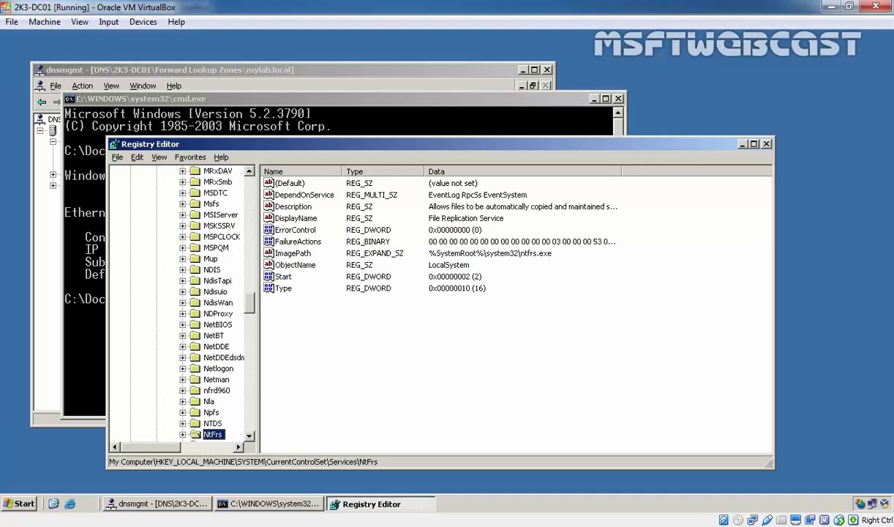
left_click(231, 401)
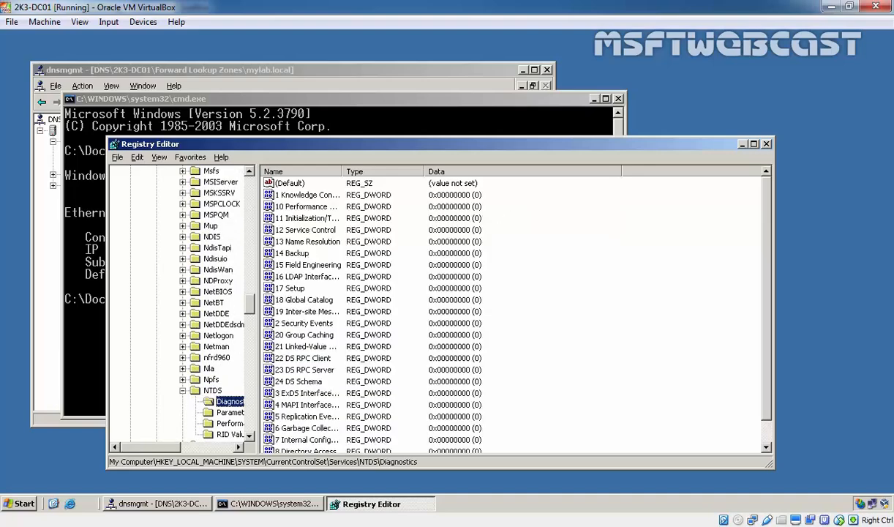
left_click(232, 413)
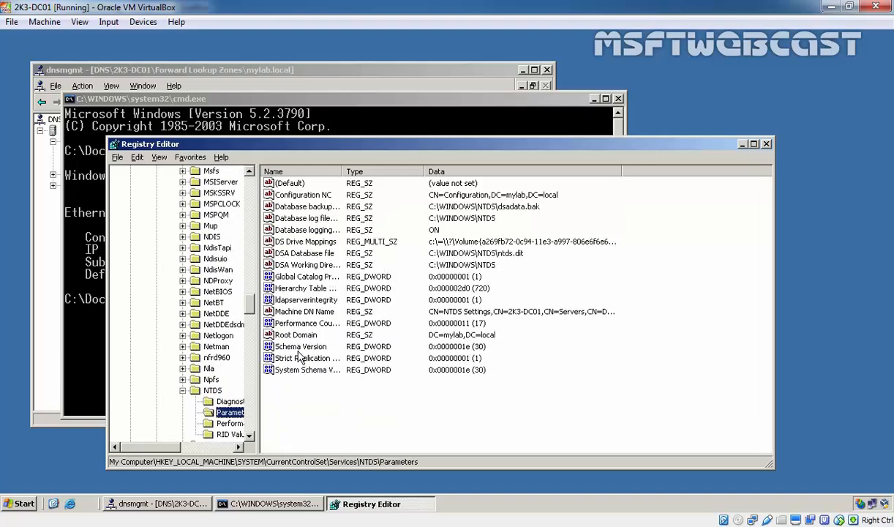
left_click(300, 345)
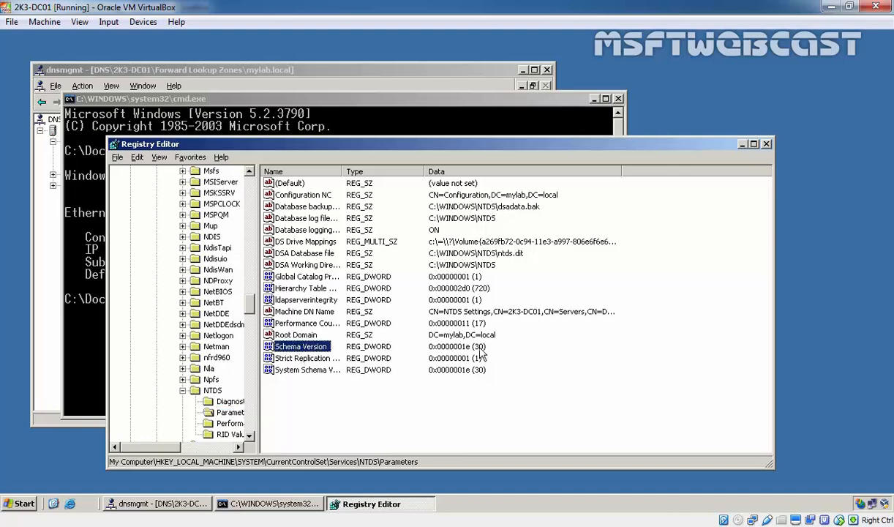
mouse_move(481, 354)
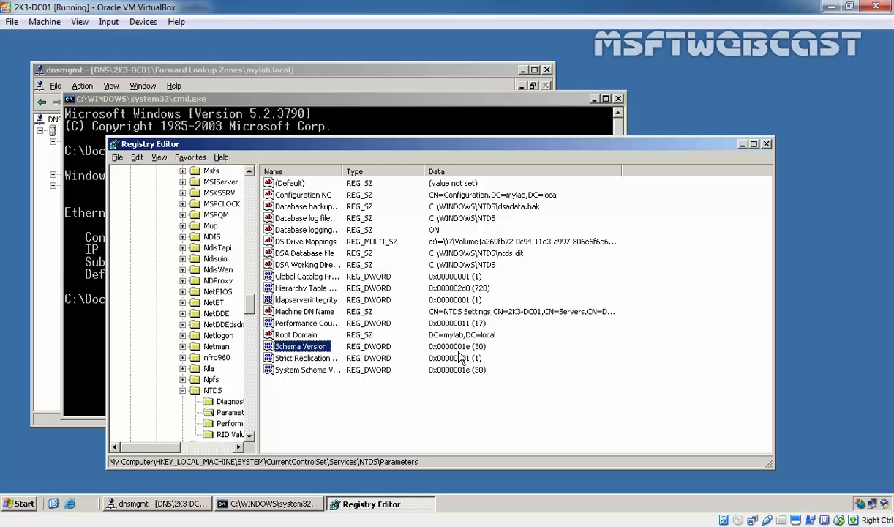
mouse_move(481, 334)
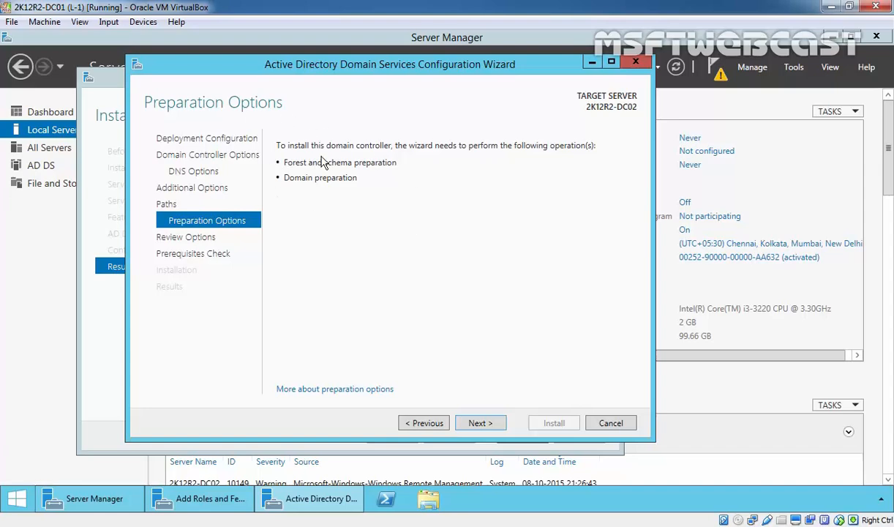
- Accept Preparation and Review Options (replicating from 2K3-DC01) and run the prerequisites check
left_click(480, 423)
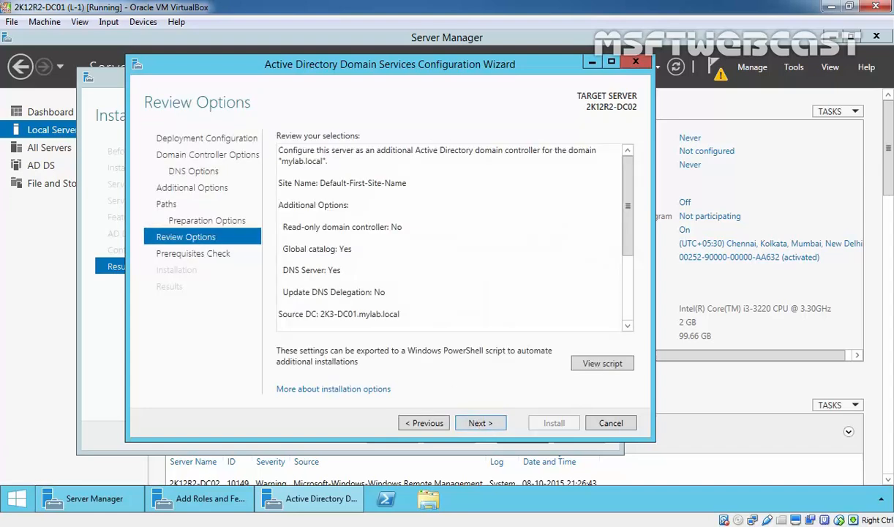
scroll("down", 3)
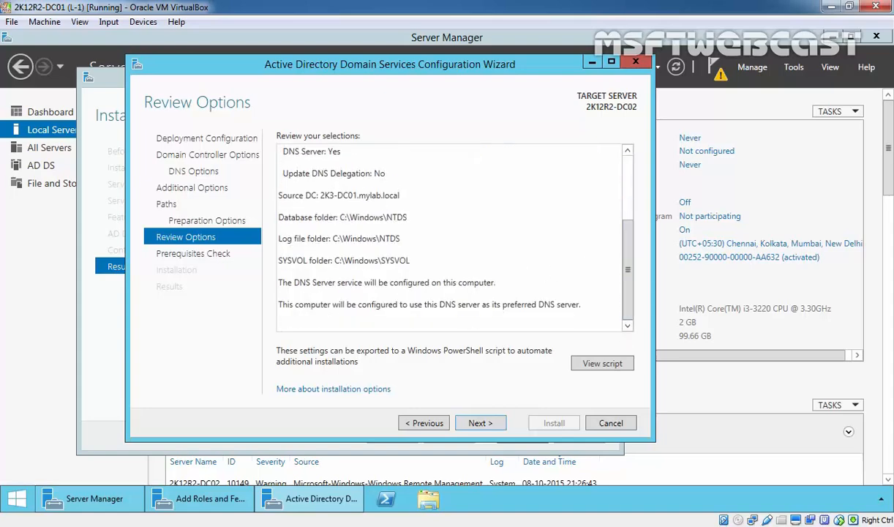
left_click(480, 421)
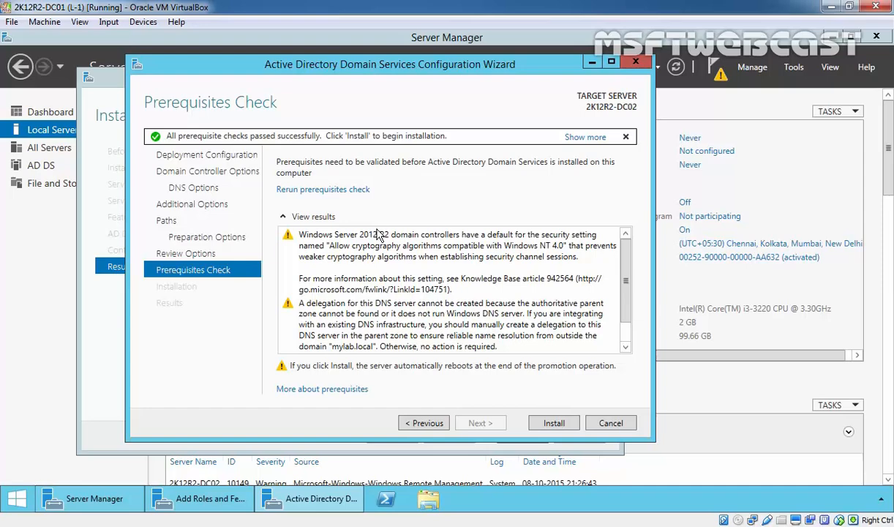
mouse_move(270, 146)
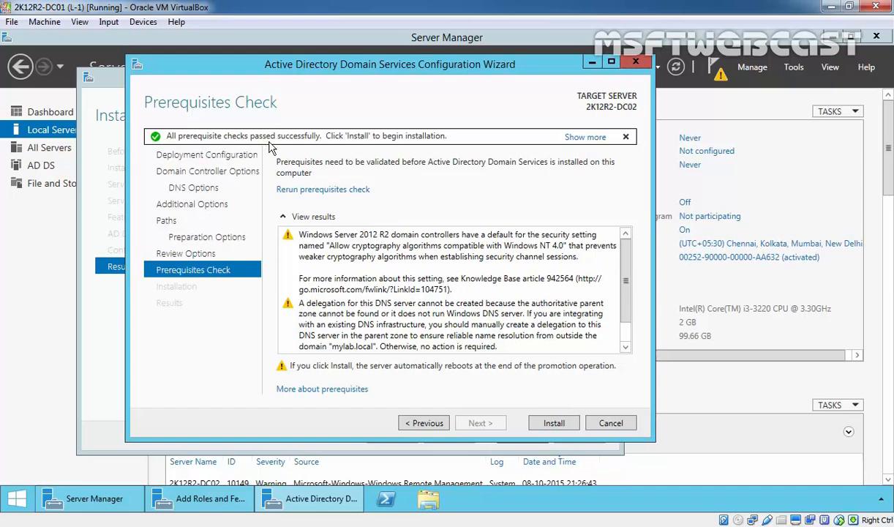
mouse_move(410, 213)
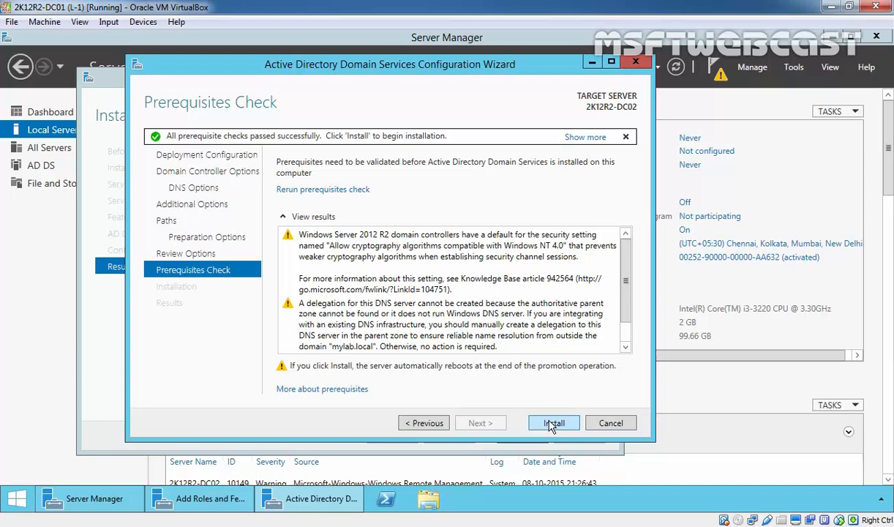
- Start installing AD DS to promote 2K12R2-DC02 to a domain controller
left_click(553, 423)
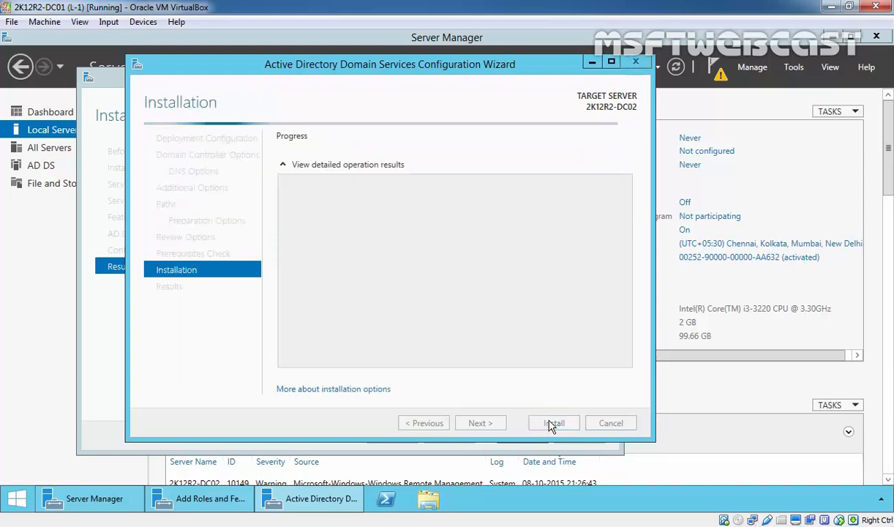
mouse_move(497, 351)
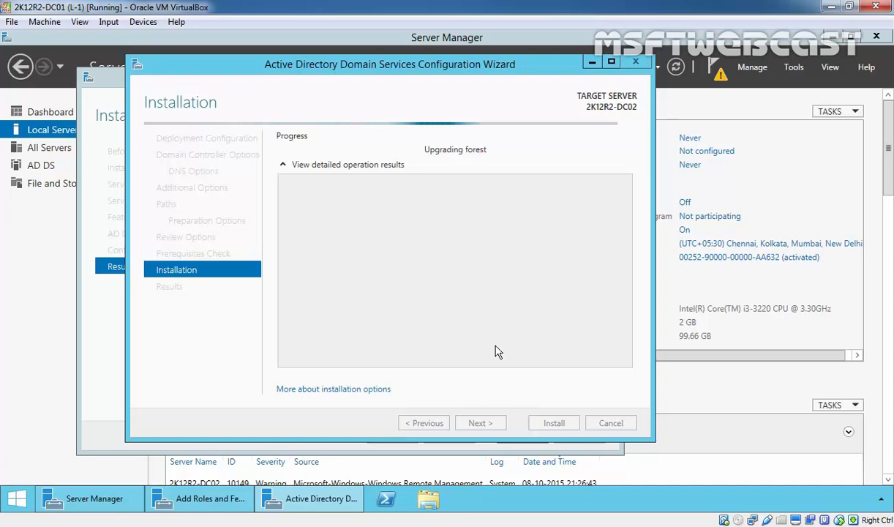
mouse_move(452, 161)
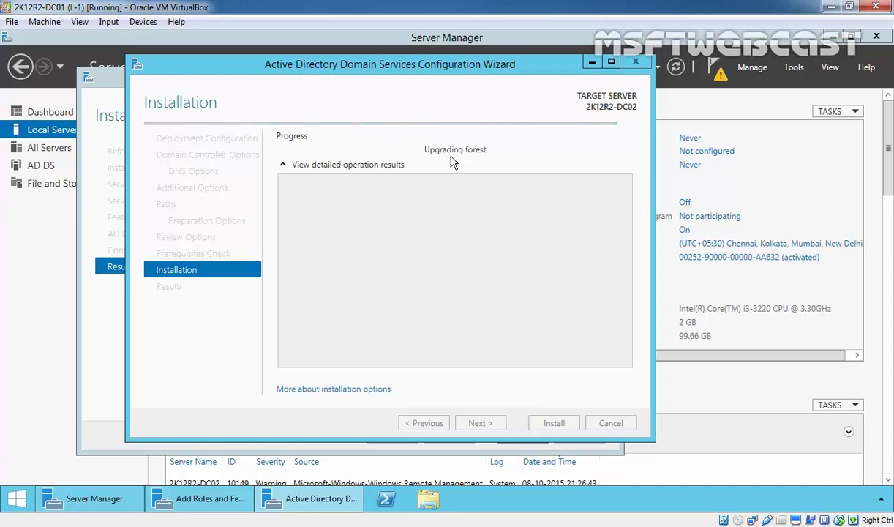
mouse_move(430, 161)
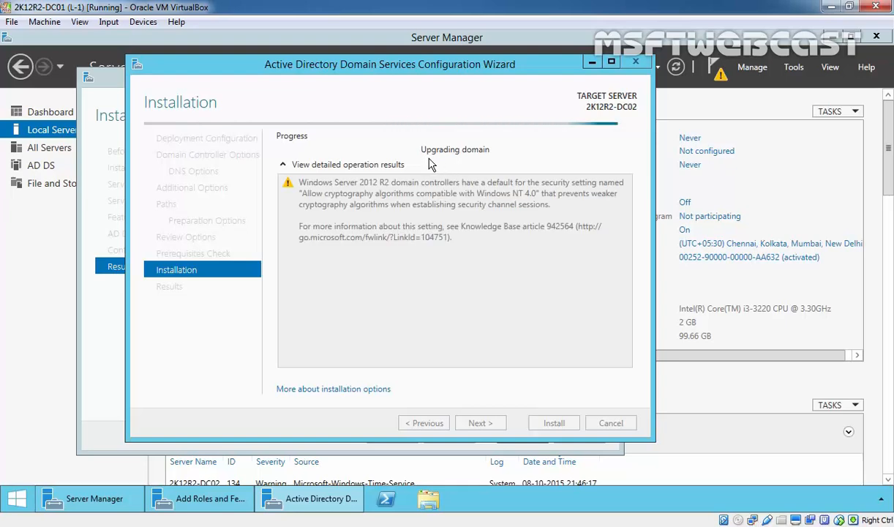
mouse_move(461, 164)
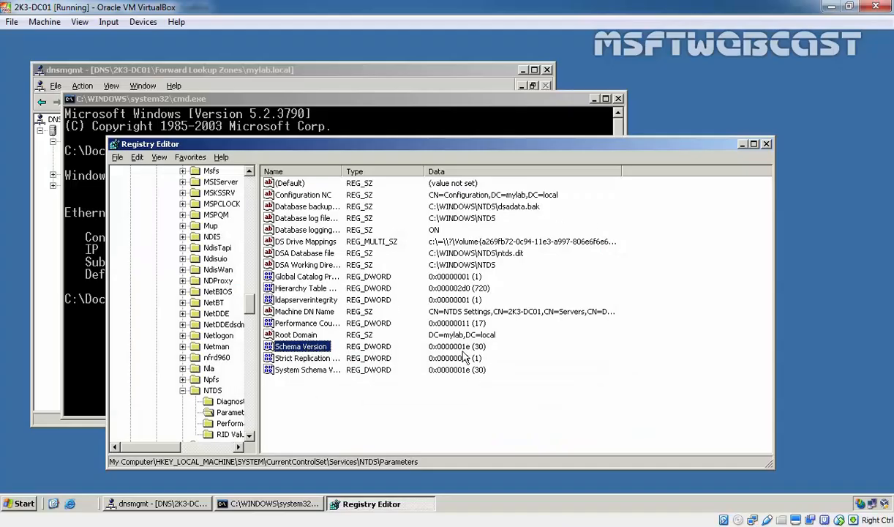
mouse_move(395, 408)
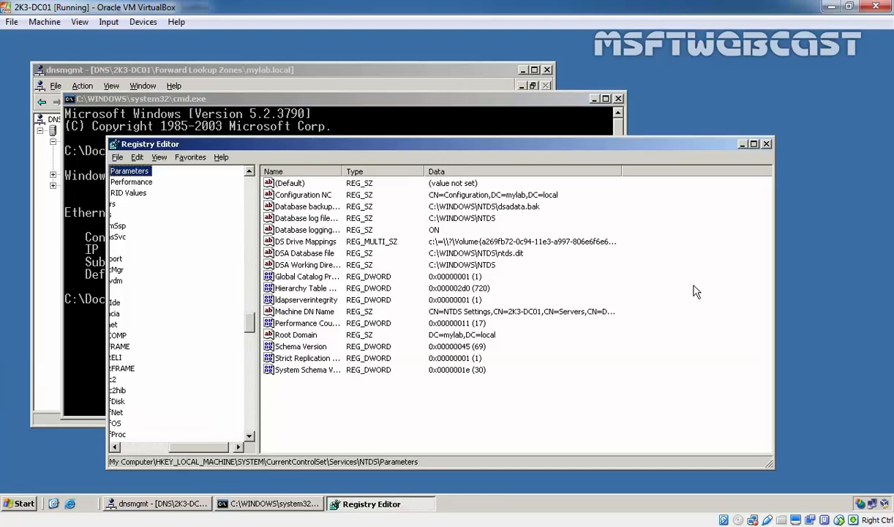
- Read the Schema Version value on 2K3-DC01, now raised to 69
left_click(300, 346)
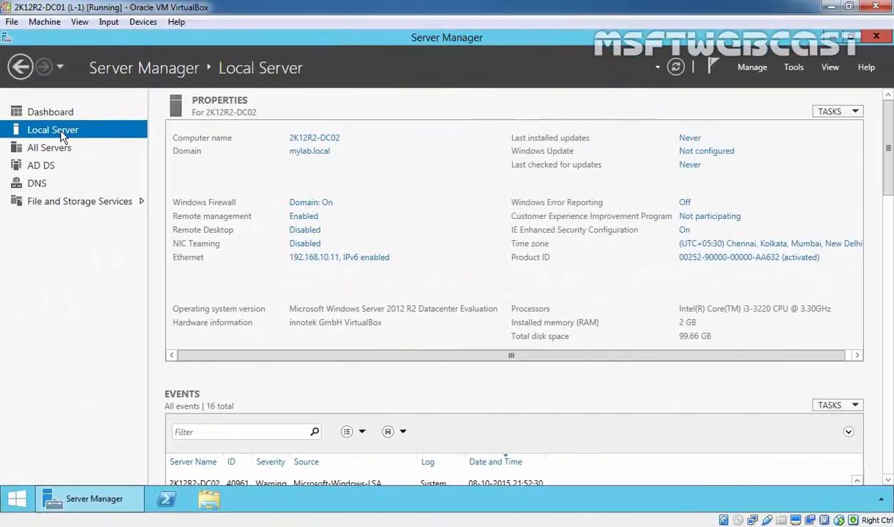
mouse_move(88, 267)
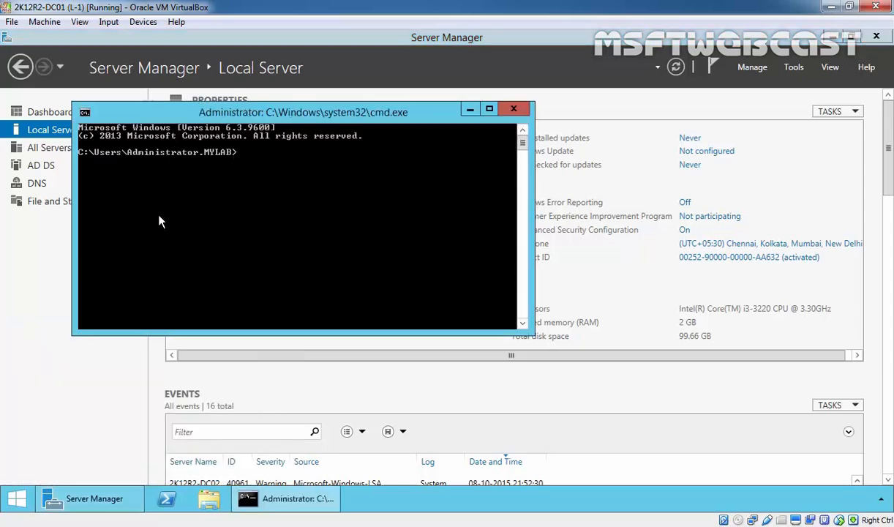
- Run whoami in Command Prompt to check the signed-in account
type("whoami")
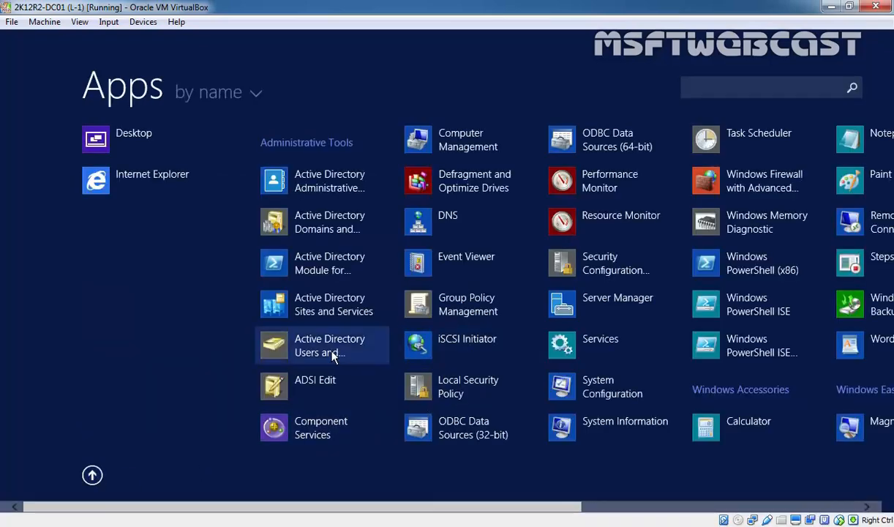
- In AD Users and Computers, list mylab.local's Domain Controllers showing 2K3-DC01 and 2K12R2-DC02
left_click(331, 346)
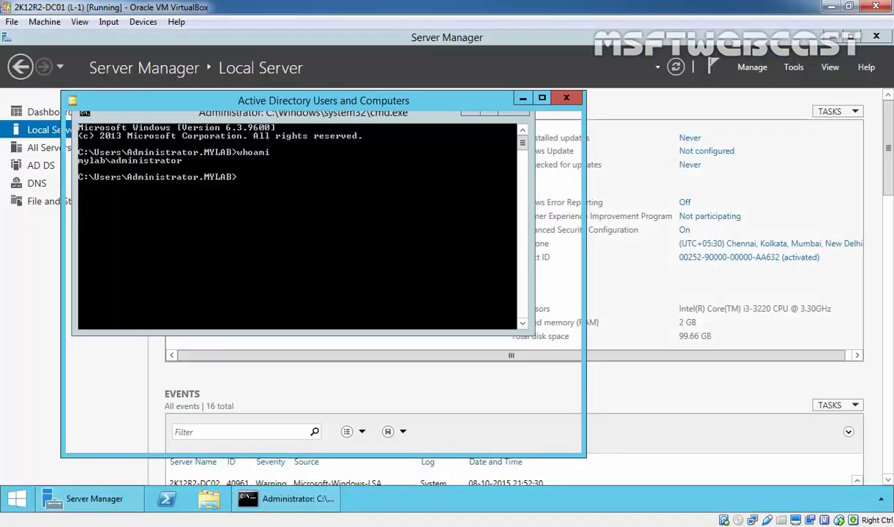
left_click(397, 498)
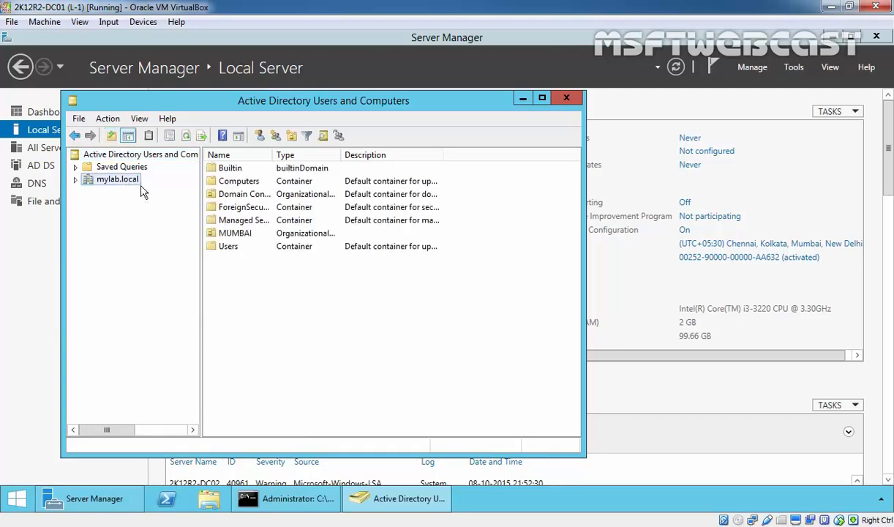
left_click(76, 179)
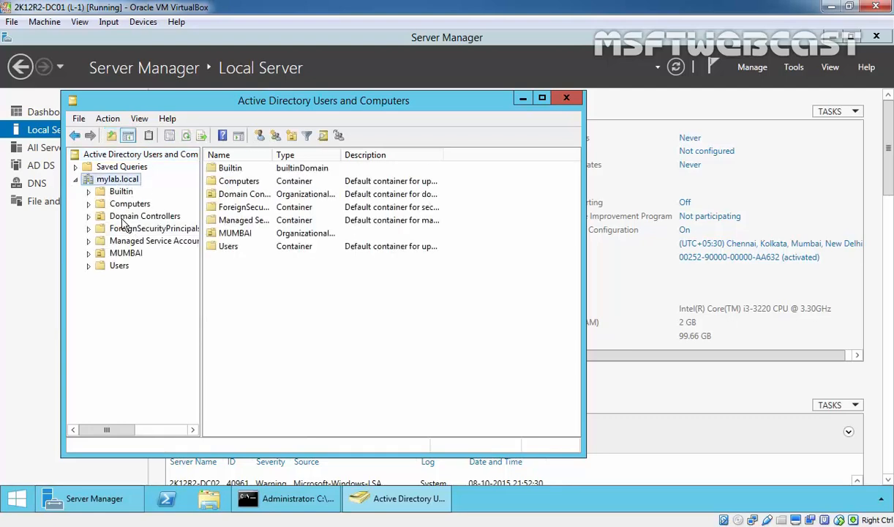
left_click(143, 215)
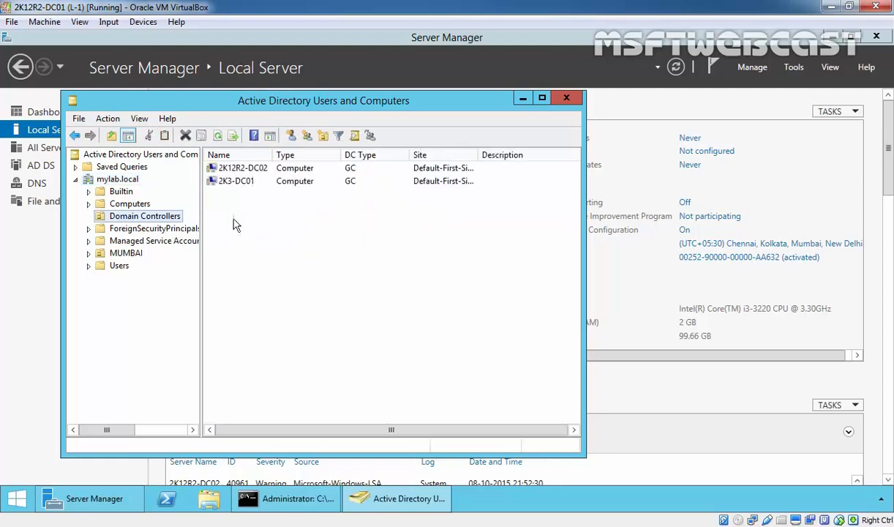
mouse_move(270, 187)
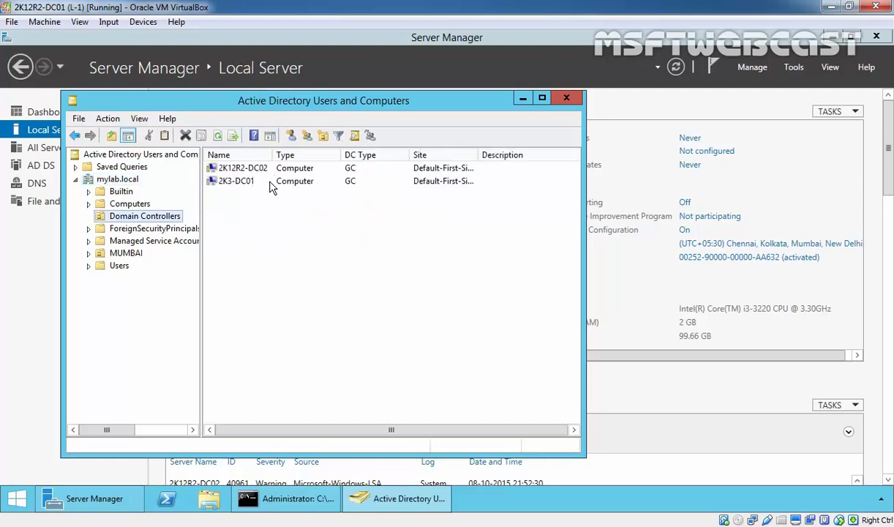
- View the properties of 2K3-DC01, then 2K12R2-DC02 showing Windows Server 2012 R2 Datacenter
left_click(236, 182)
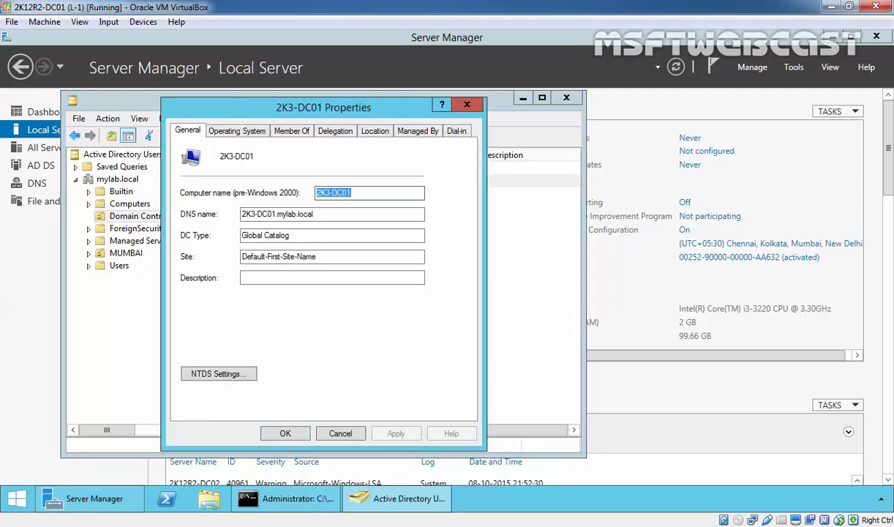
left_click(238, 130)
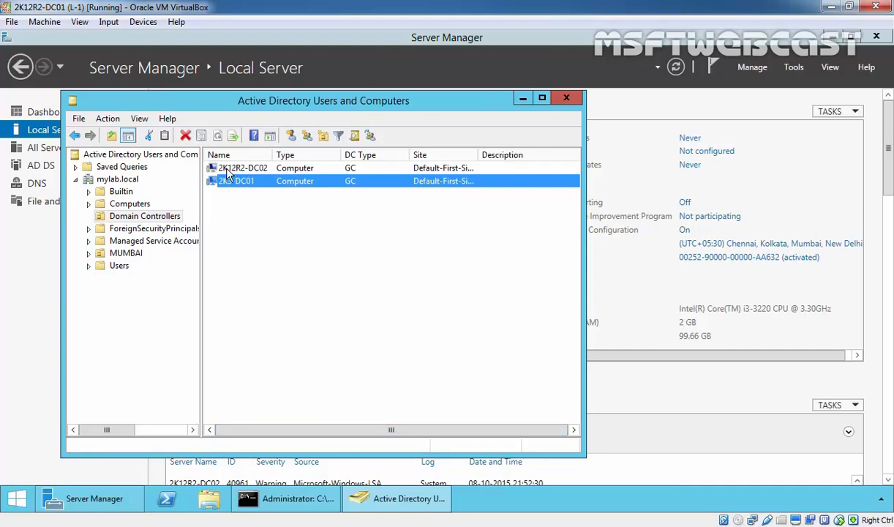
double_click(243, 167)
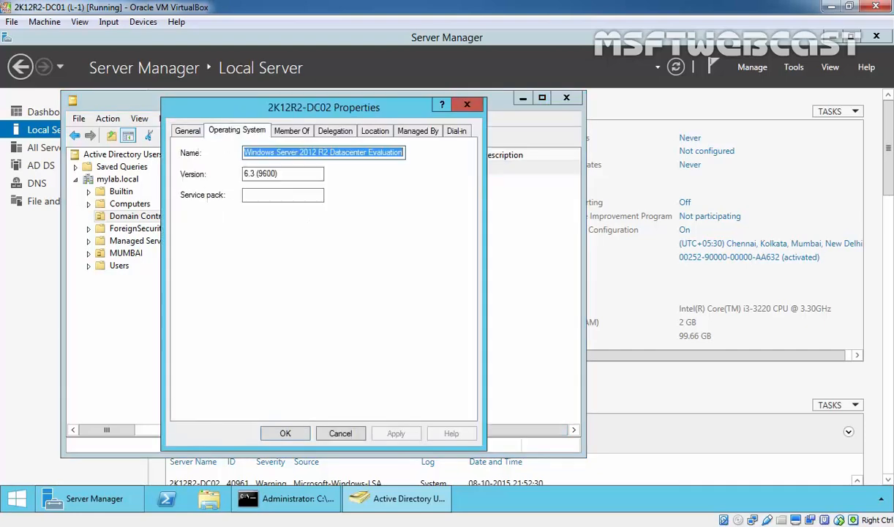
mouse_move(334, 398)
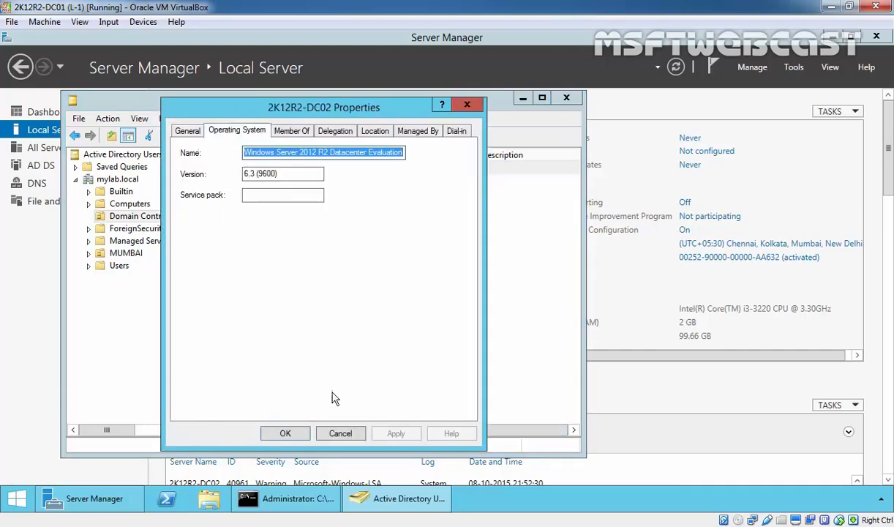